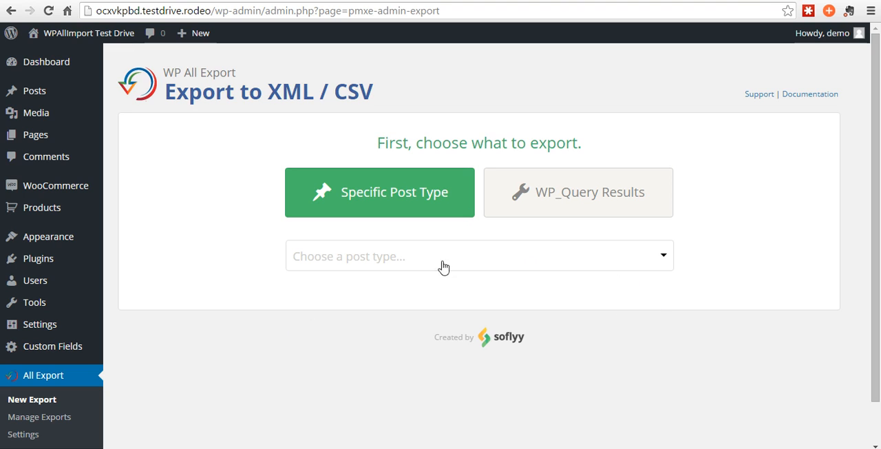
Choose Orders as the post type to export, showing 5 orders to export
left_click(478, 256)
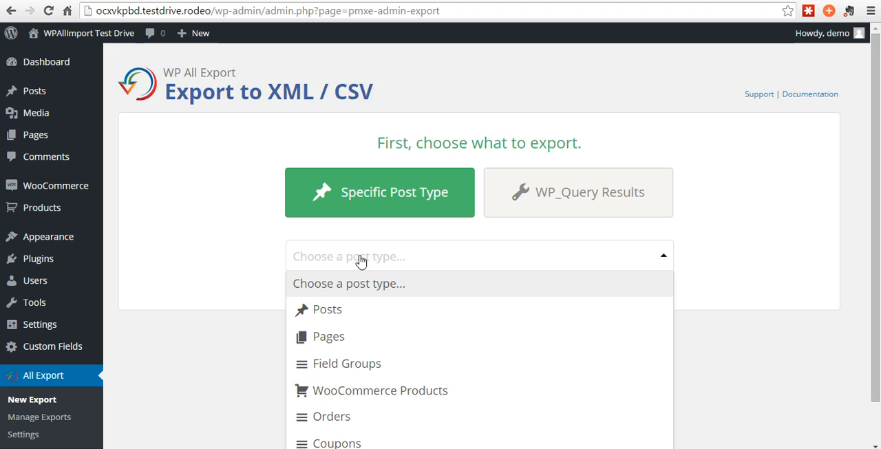
scroll("down", 3)
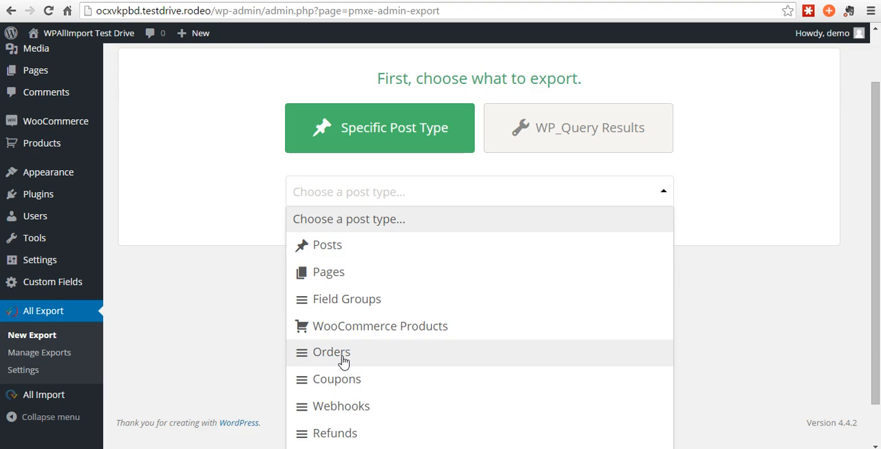
left_click(331, 352)
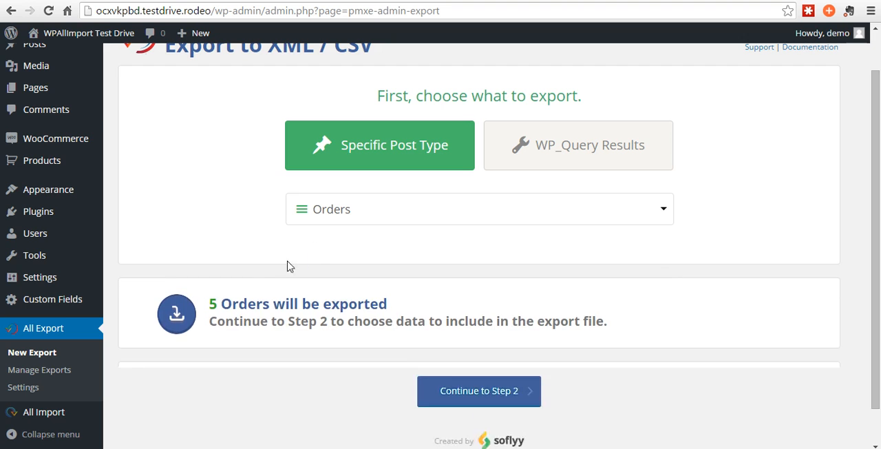
scroll("down", 3)
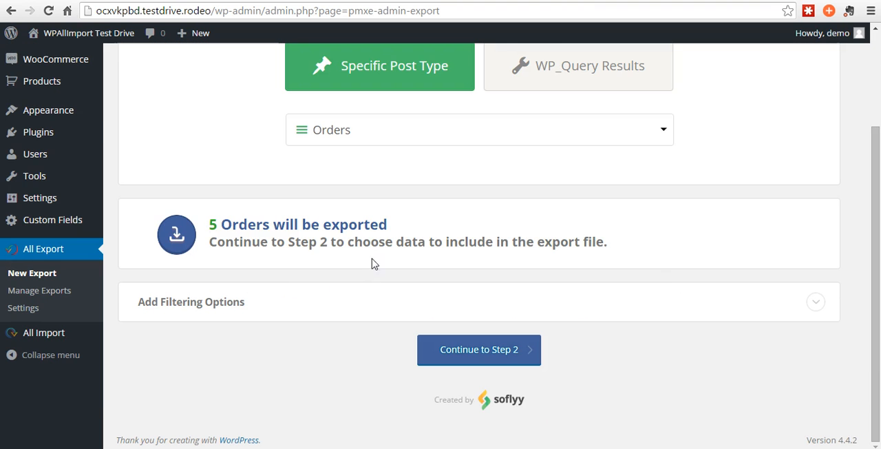
Add a filter rule Order Status equals wc-completed, reducing the count to 3 orders
left_click(816, 302)
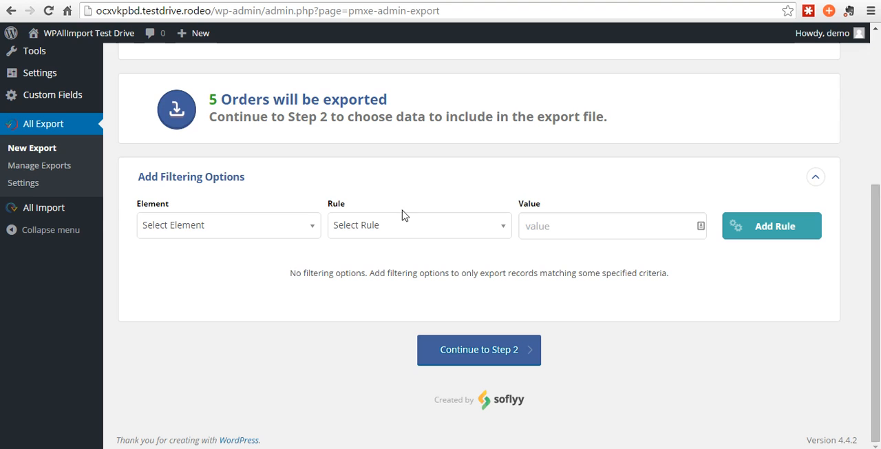
left_click(228, 224)
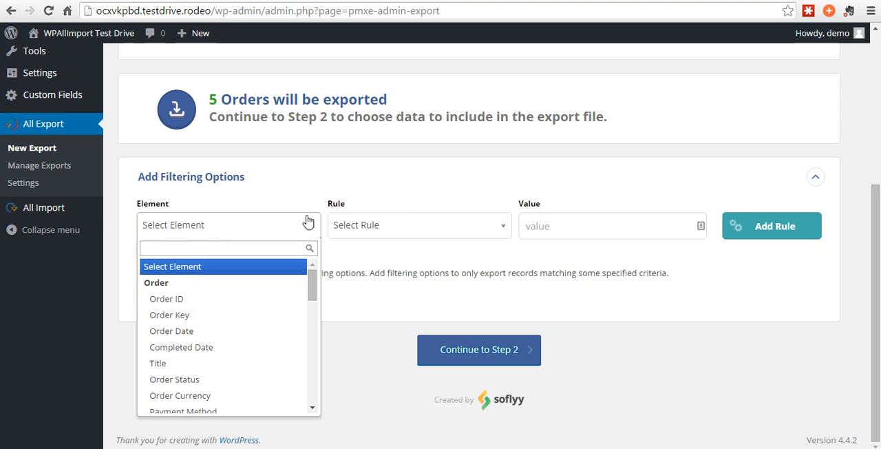
mouse_move(172, 332)
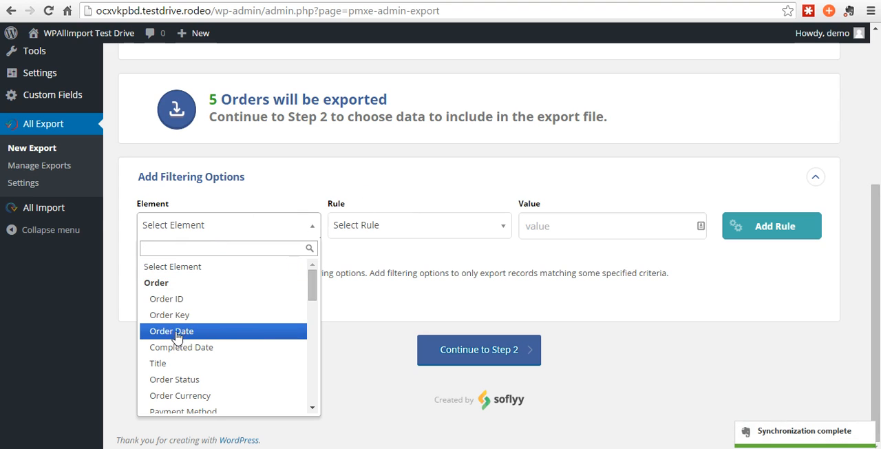
mouse_move(158, 363)
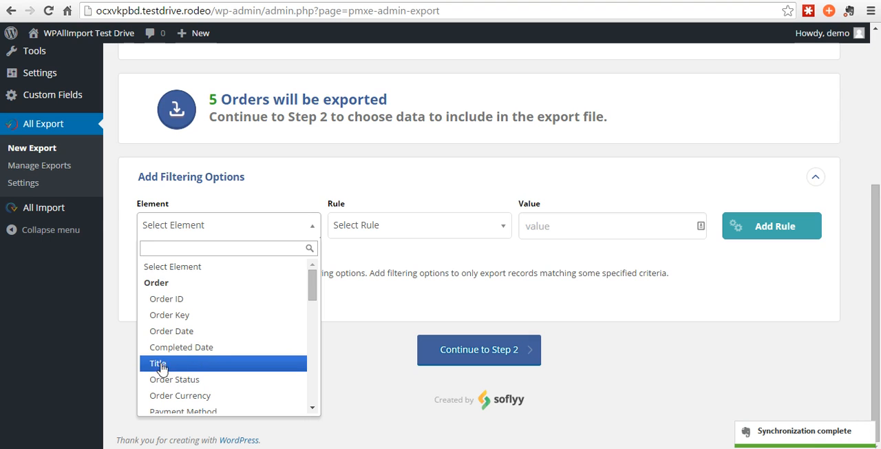
left_click(175, 379)
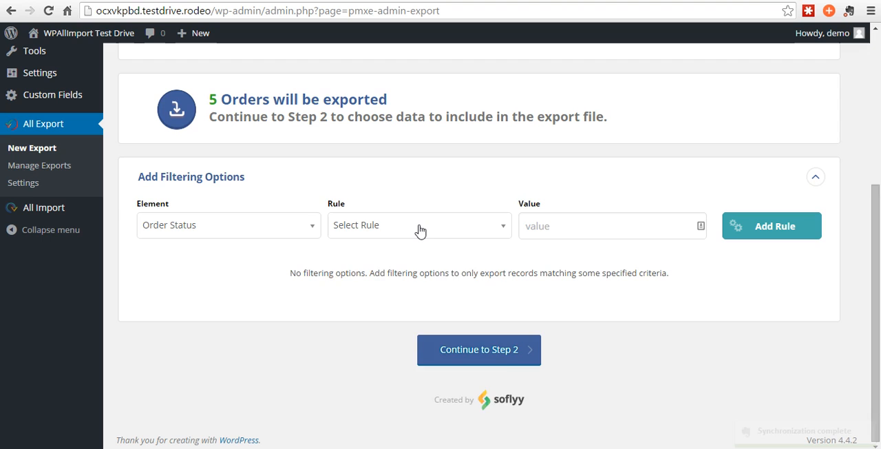
left_click(418, 225)
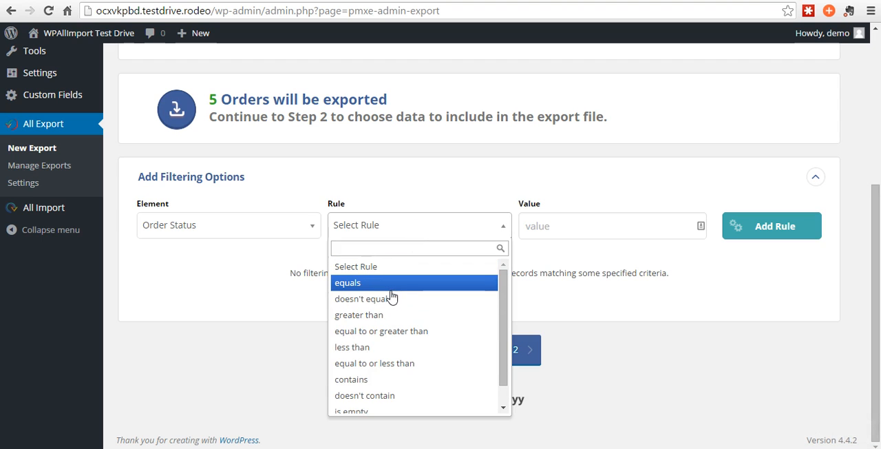
left_click(348, 283)
type("wc-complet")
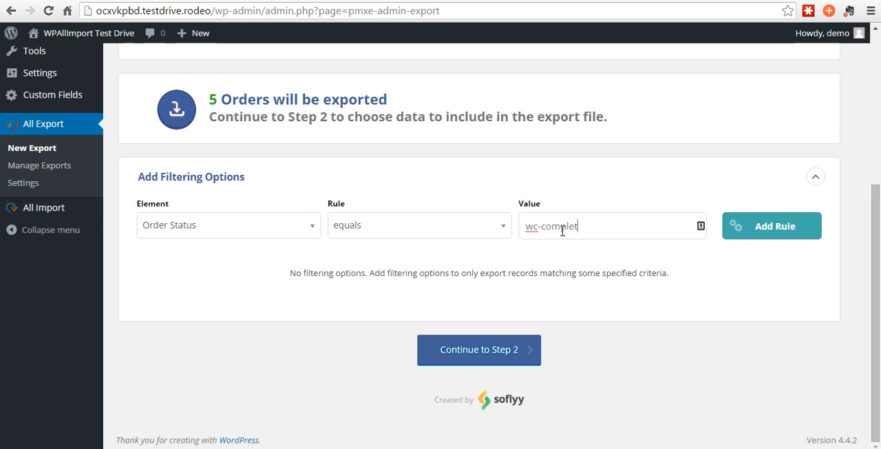
left_click(771, 225)
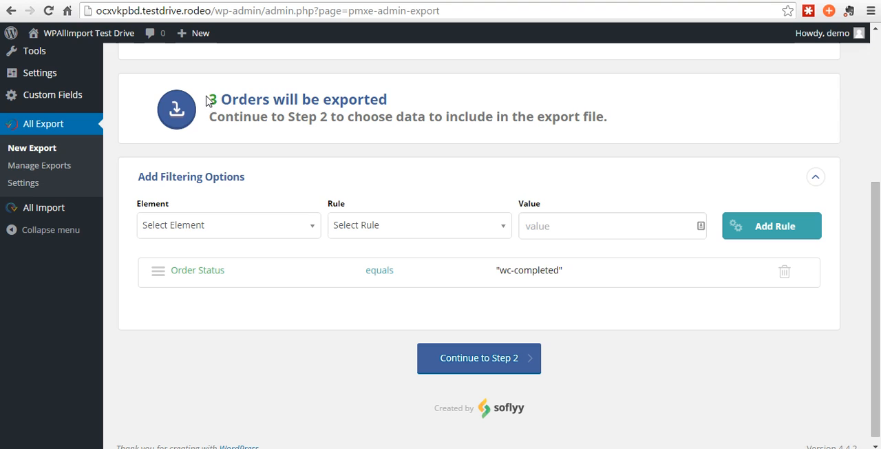
mouse_move(498, 187)
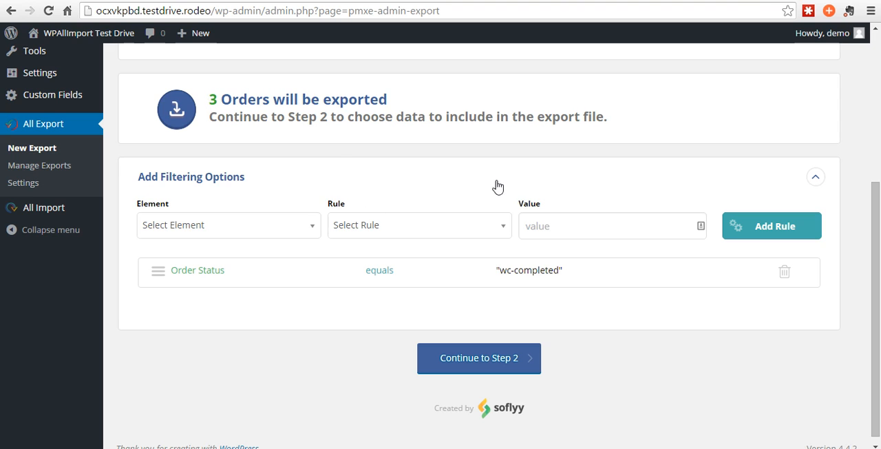
mouse_move(325, 280)
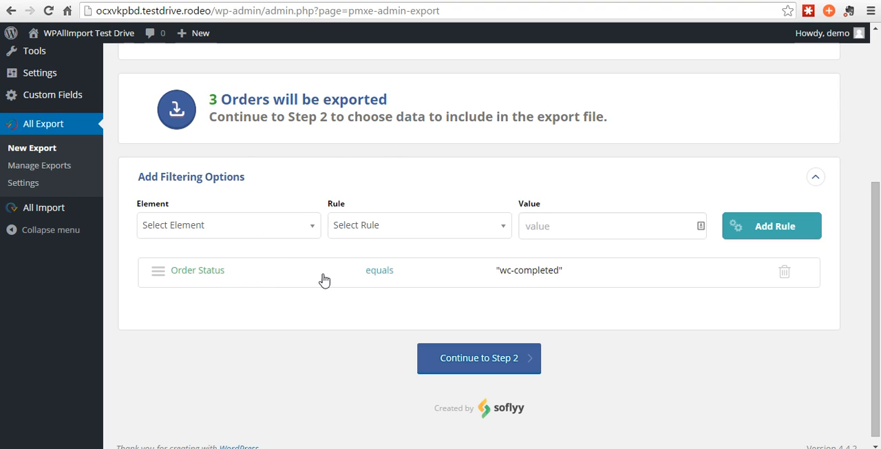
mouse_move(786, 271)
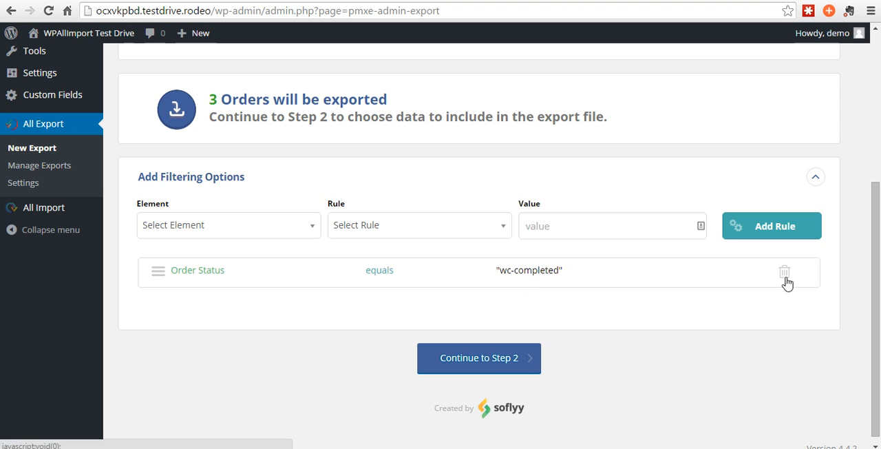
Remove the Order Status filter rule so all 5 orders are exported again
left_click(785, 270)
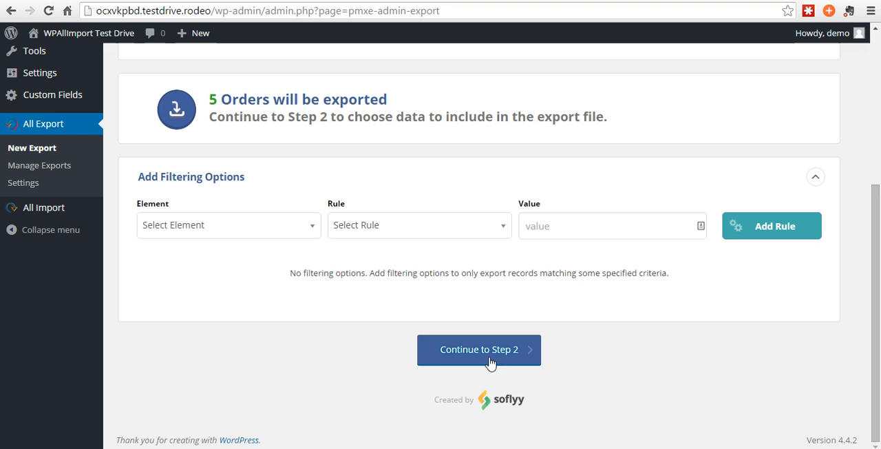
Continue to Step 2, the field layout with default Order ID, Order Key and Title fields
left_click(479, 349)
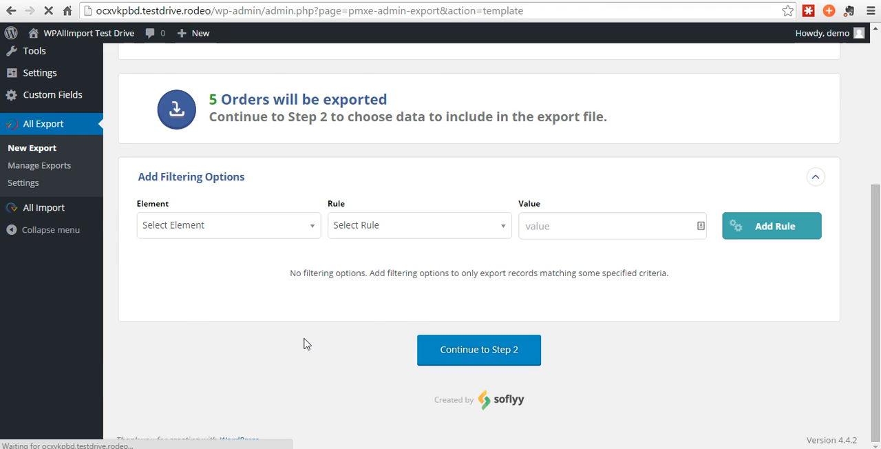
left_click(478, 349)
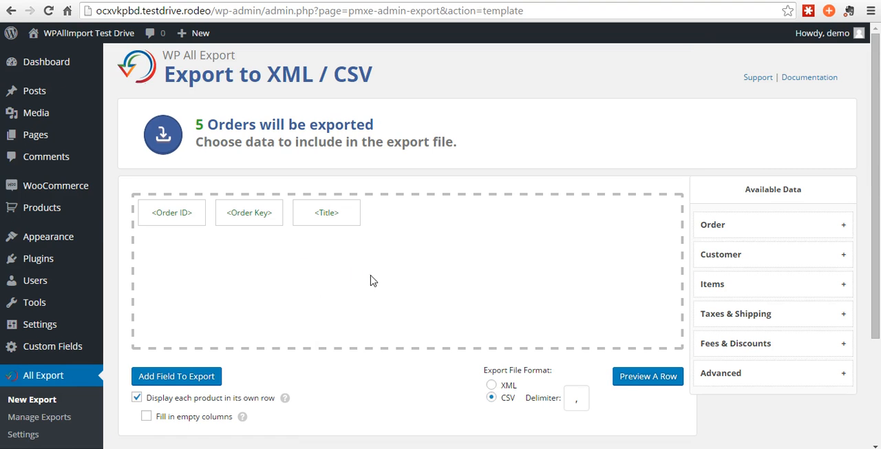
scroll("down", 3)
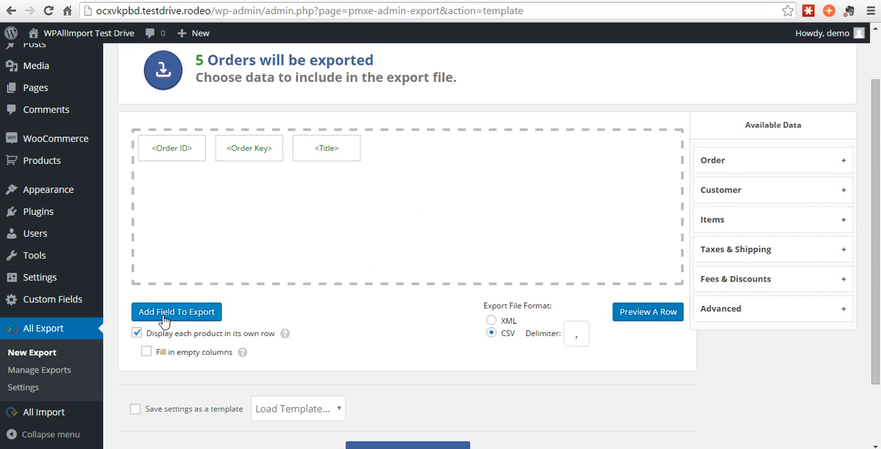
Add an Order Status field named Status and review its PHP function export option
left_click(176, 311)
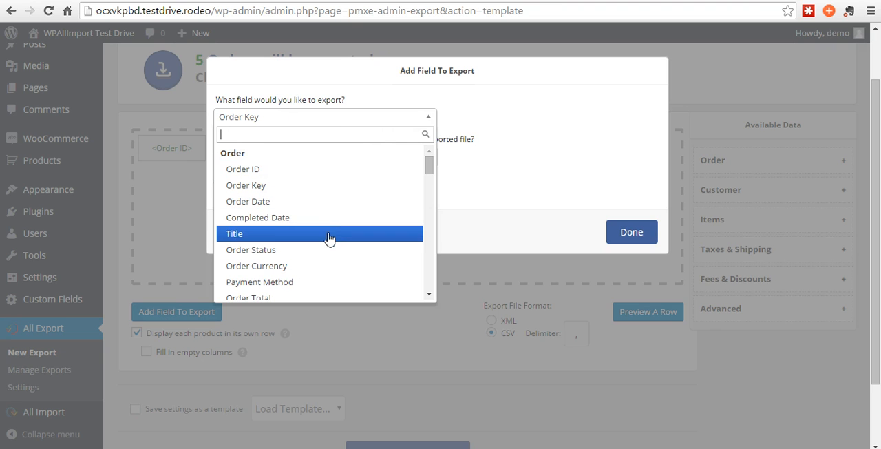
left_click(251, 250)
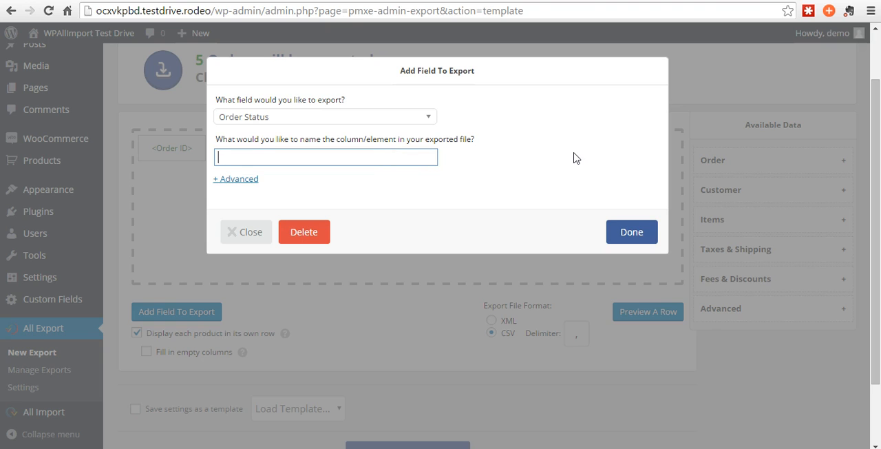
type("Status")
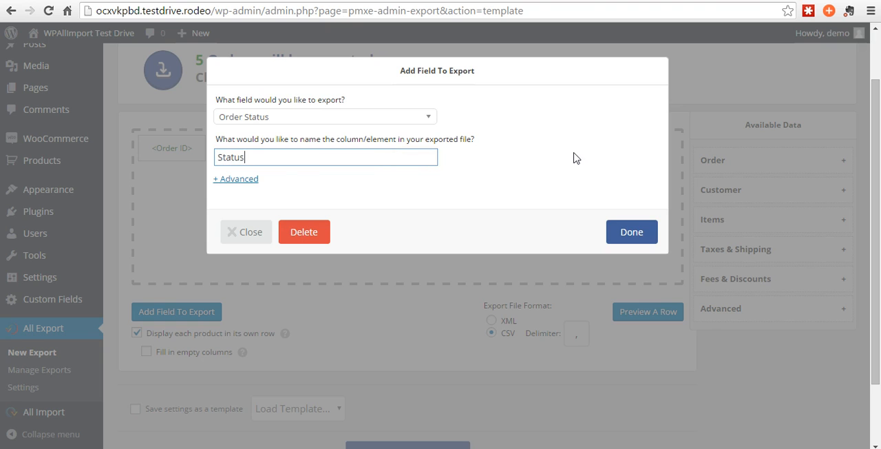
left_click(235, 178)
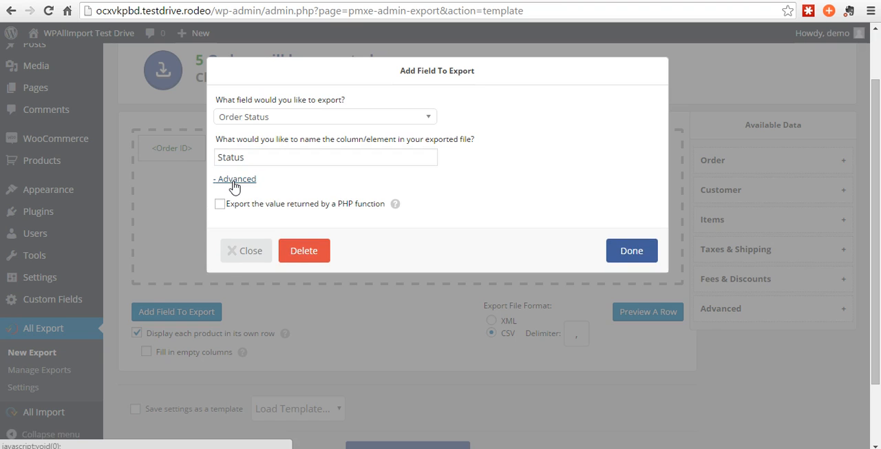
mouse_move(301, 214)
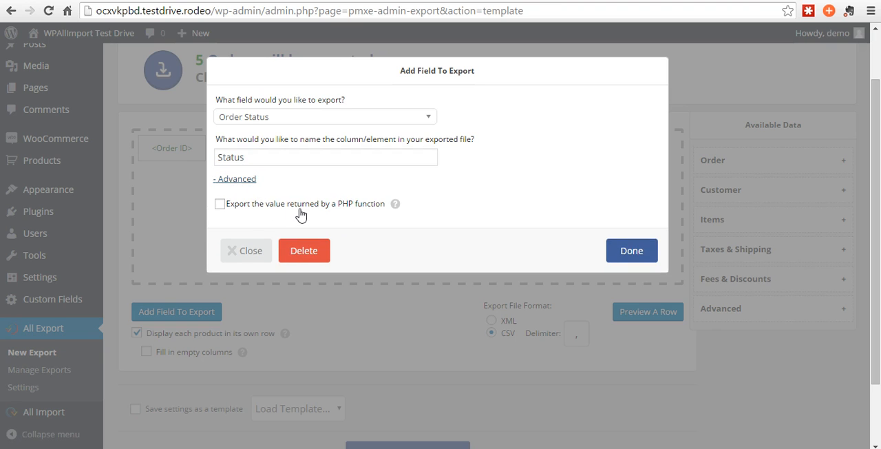
left_click(219, 203)
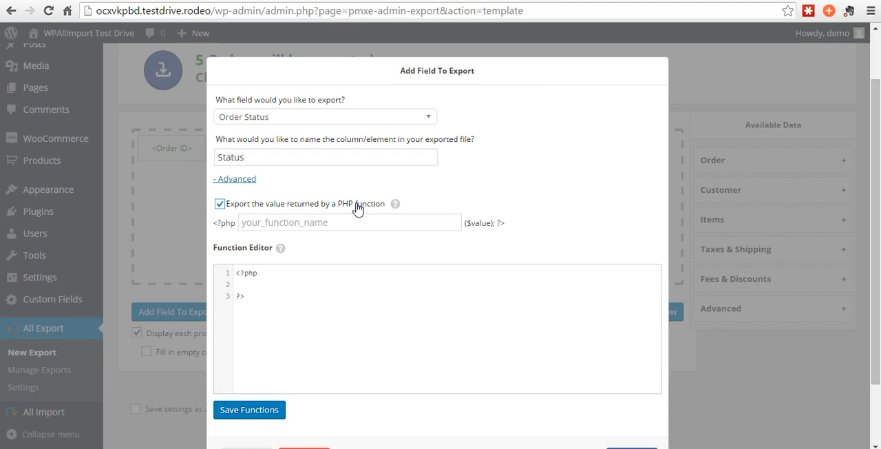
left_click(349, 222)
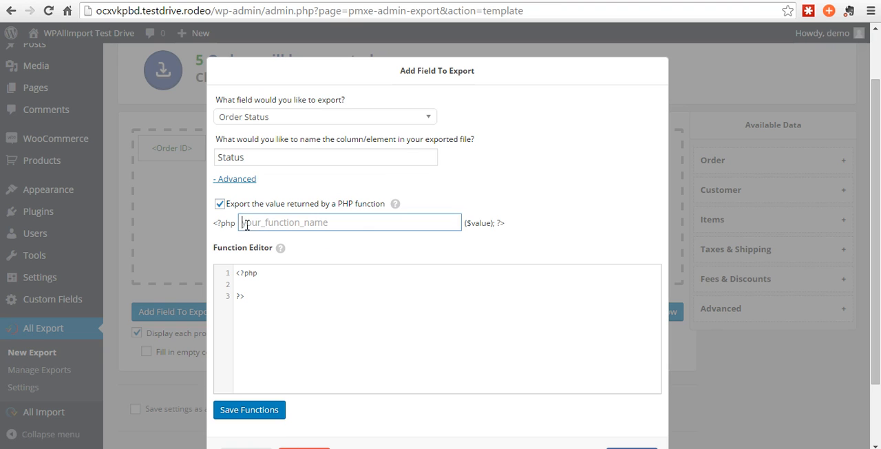
double_click(481, 223)
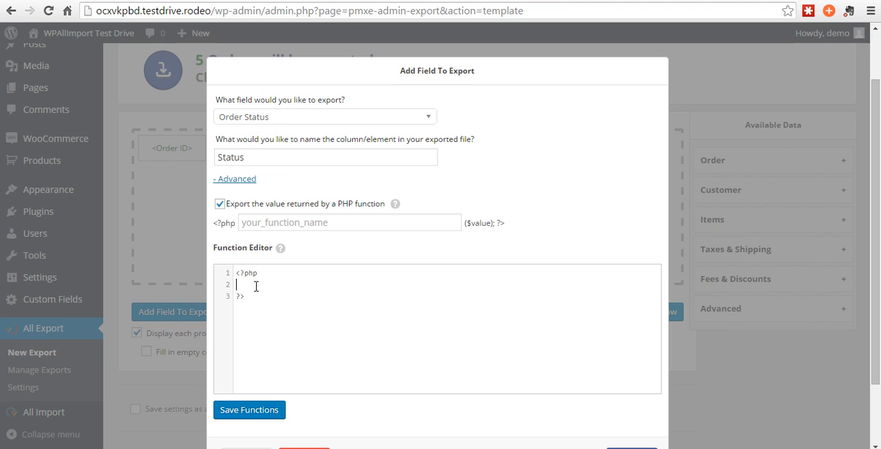
key("ctrl+minus")
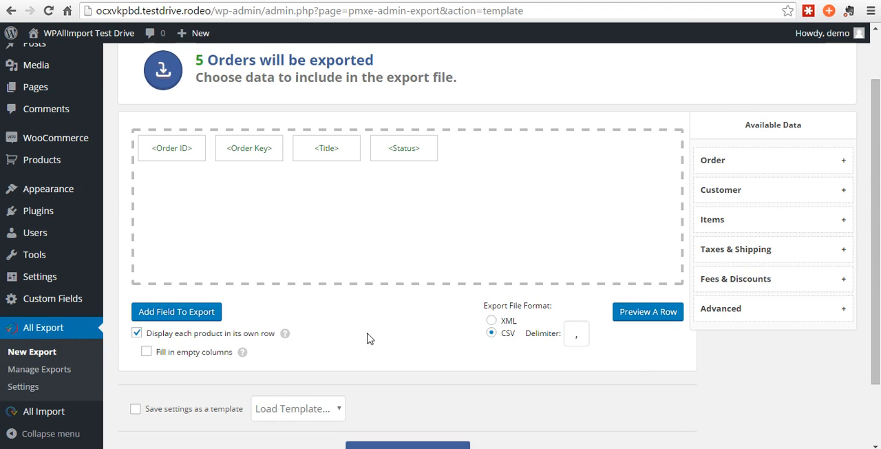
mouse_move(738, 162)
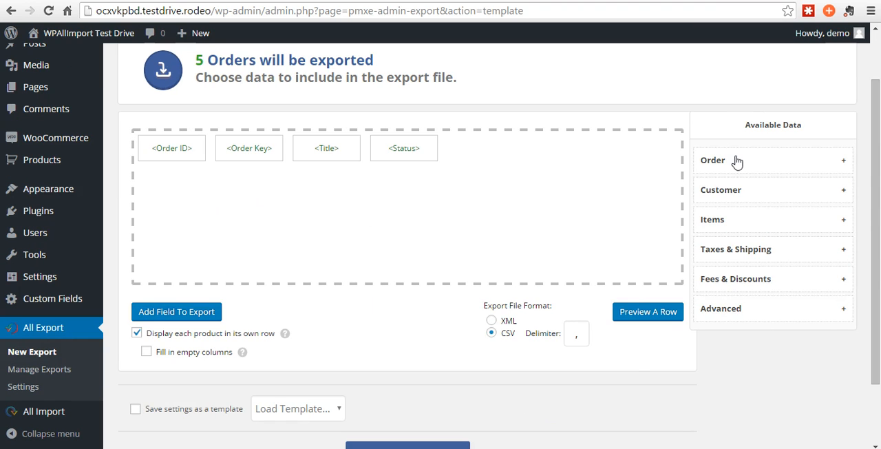
Add Completed Date, Payment Method and Order Total from the Order data, checking Payment Method's settings
left_click(771, 160)
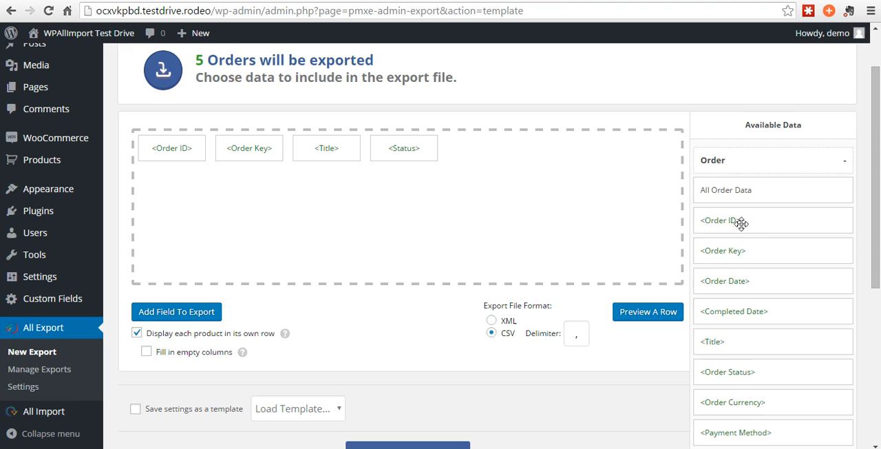
mouse_move(867, 185)
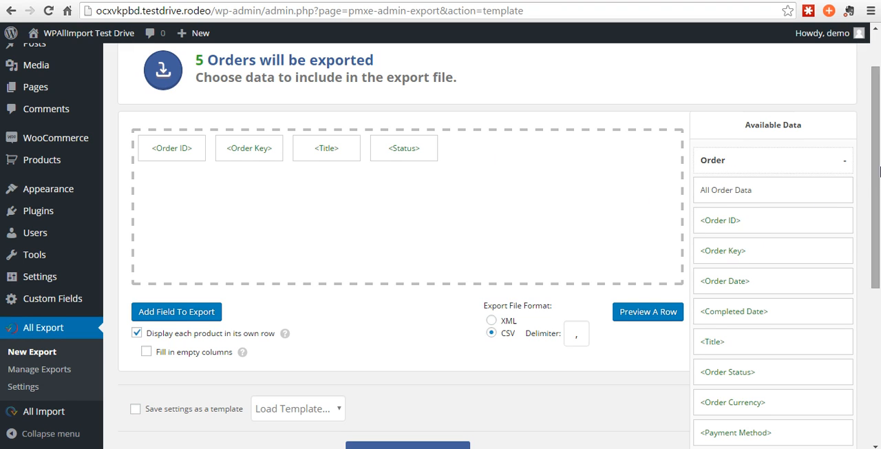
scroll("down", 3)
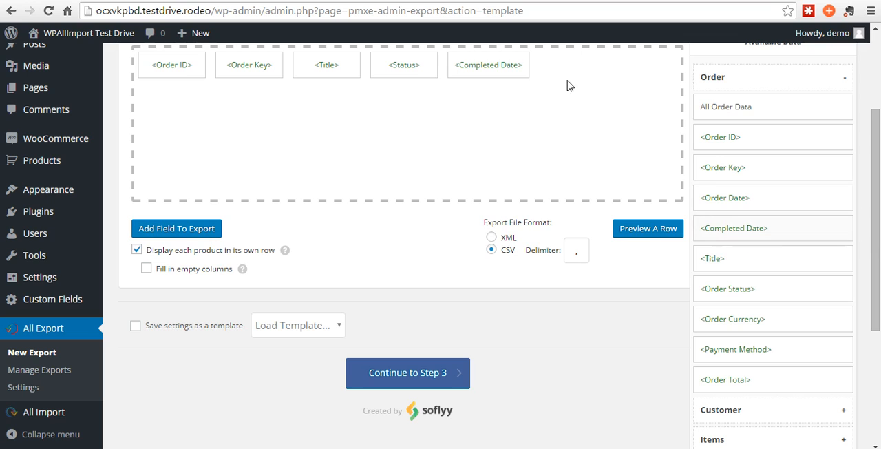
mouse_move(675, 340)
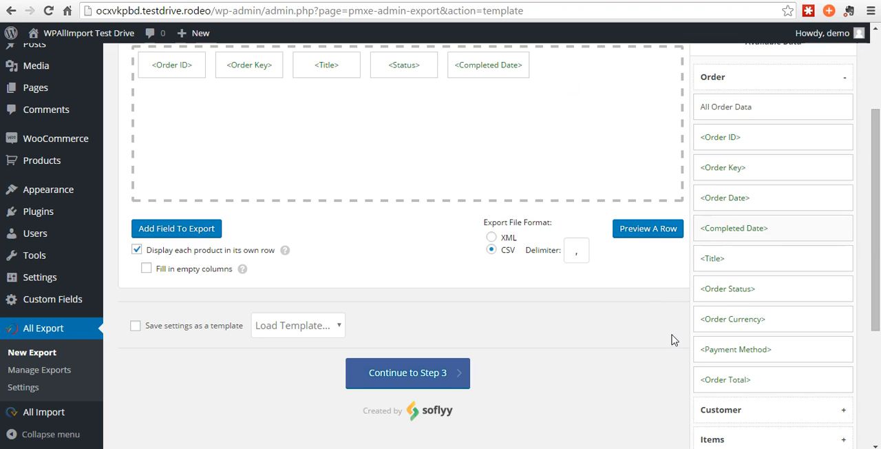
mouse_move(741, 326)
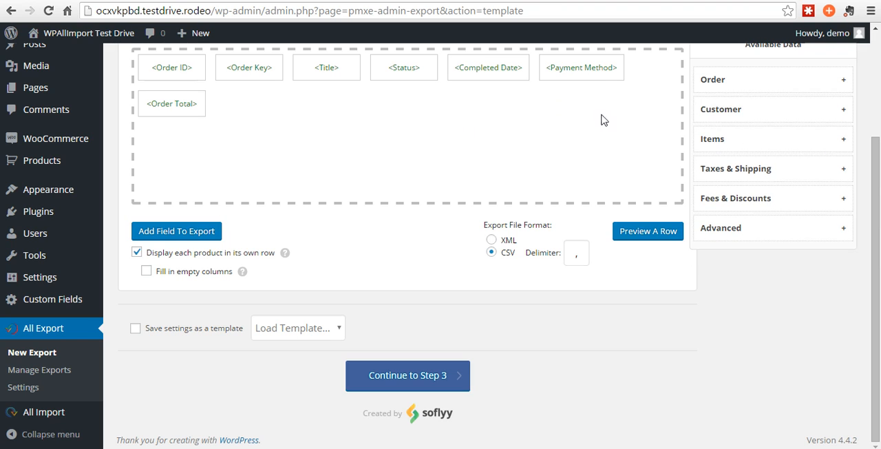
left_click(581, 67)
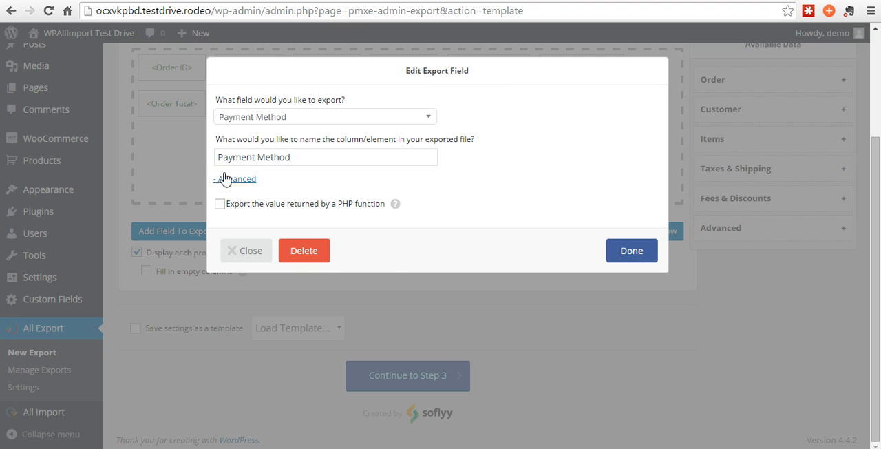
left_click(631, 250)
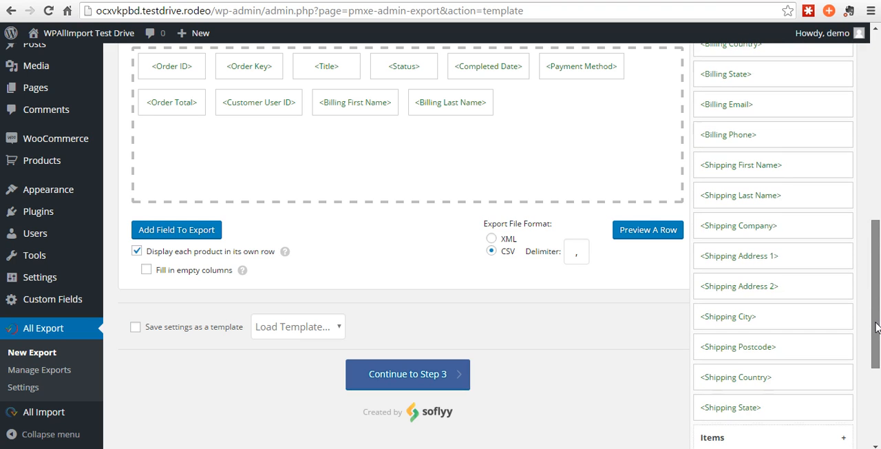
Add Customer User ID, Billing First Name and Billing Last Name from the Customer data
scroll("down", 3)
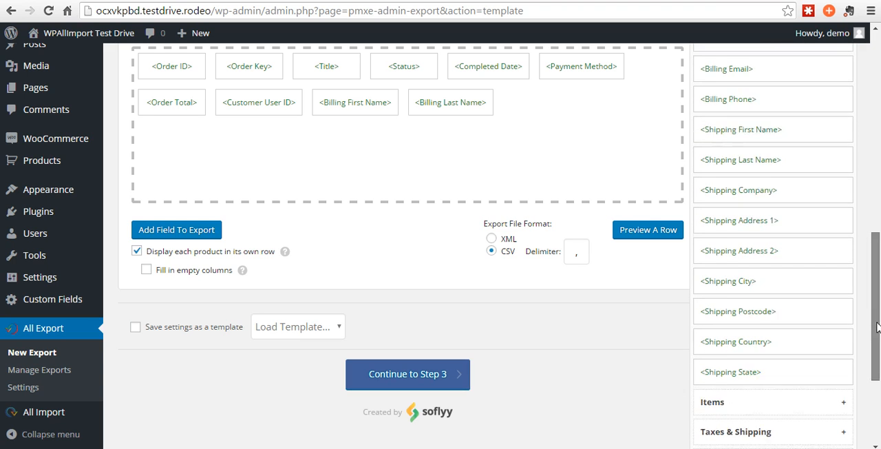
scroll("up", 3)
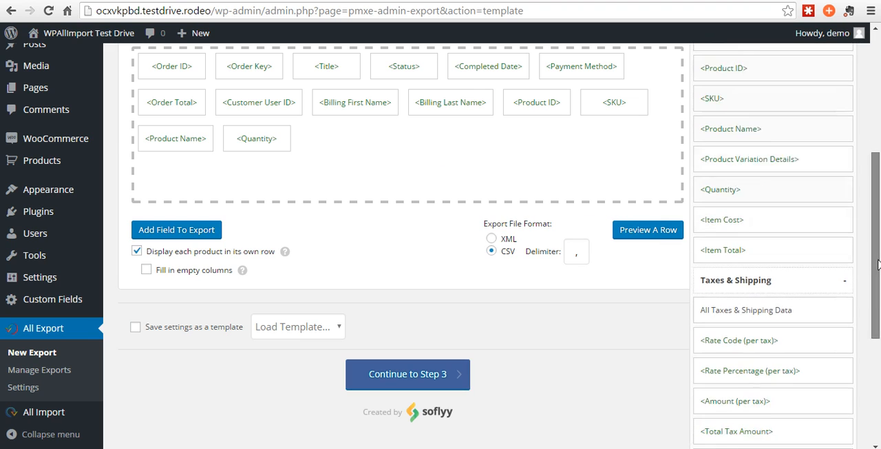
Add Product ID, SKU, Product Name, Quantity, Total Tax Amount and Coupons Used to the layout
scroll("down", 3)
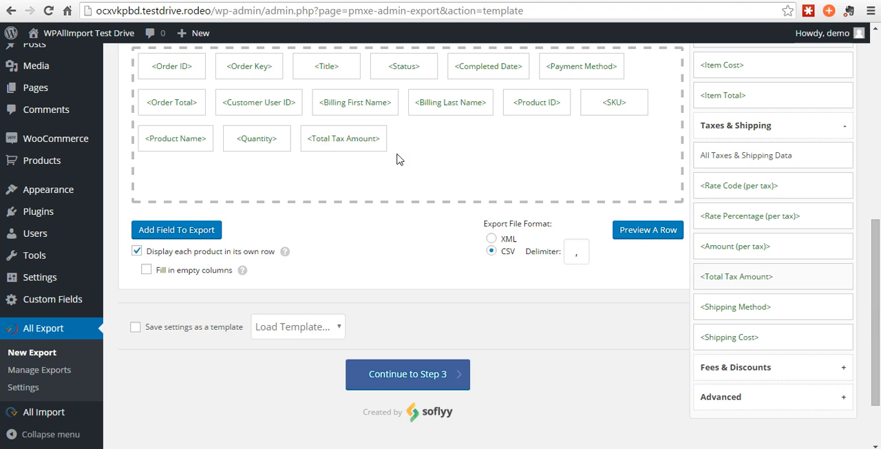
mouse_move(750, 382)
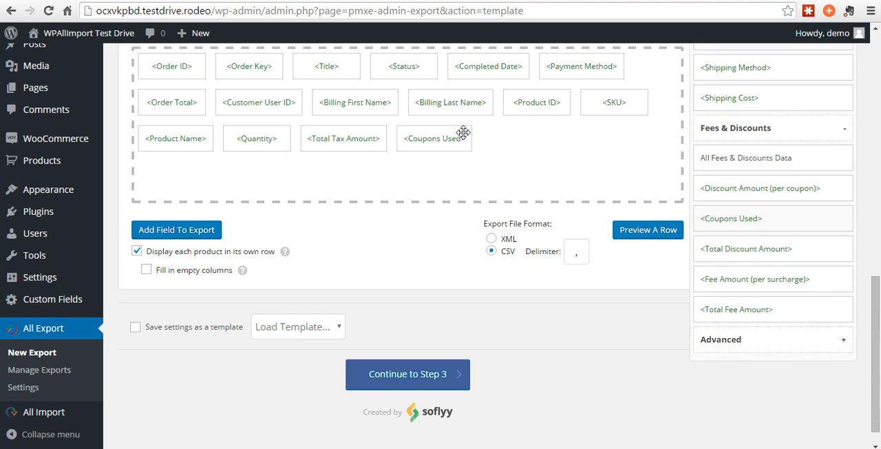
mouse_move(719, 316)
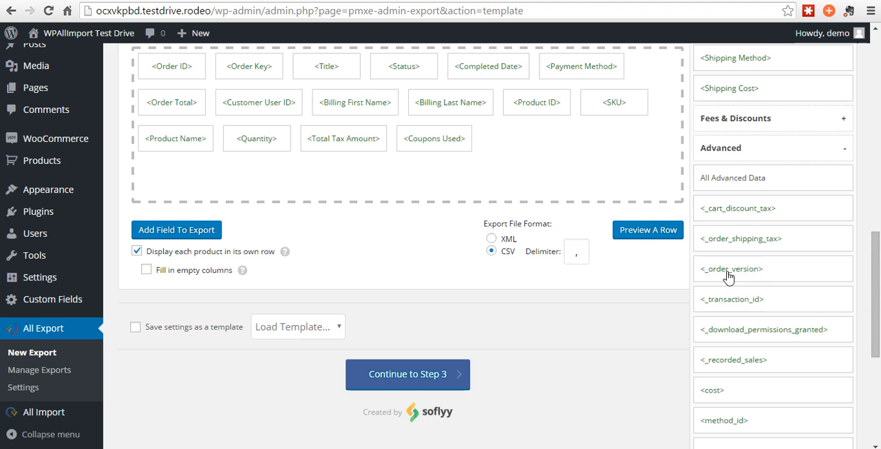
scroll("down", 3)
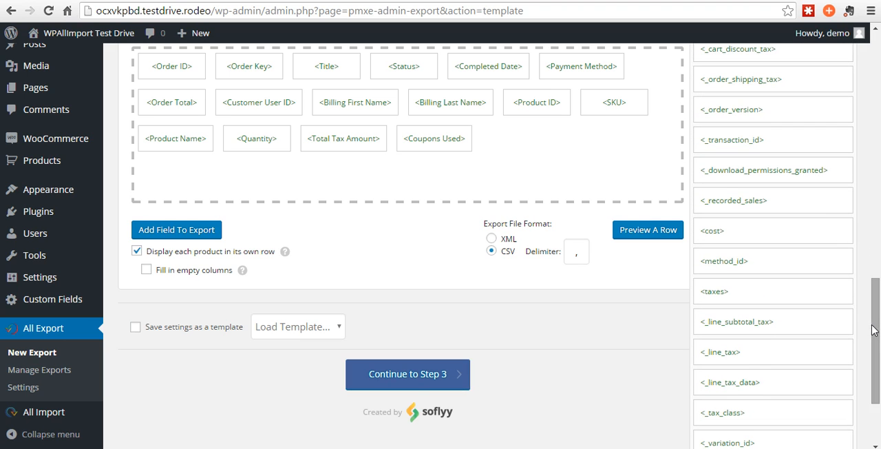
scroll("up", 3)
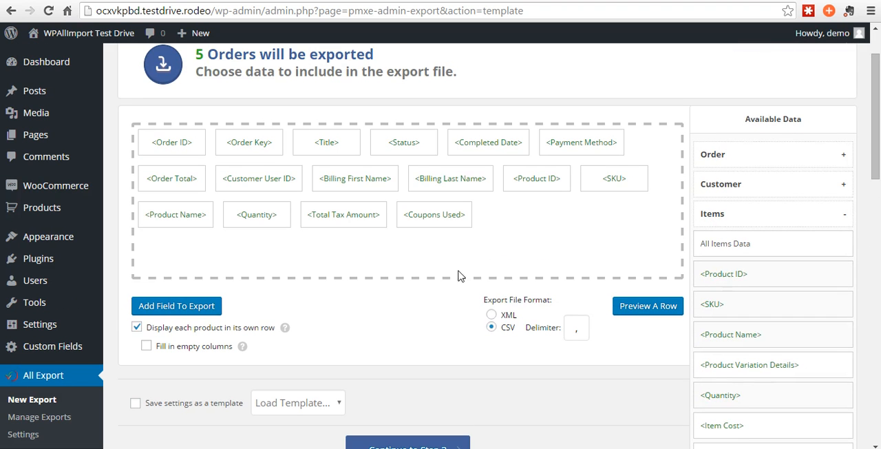
mouse_move(254, 332)
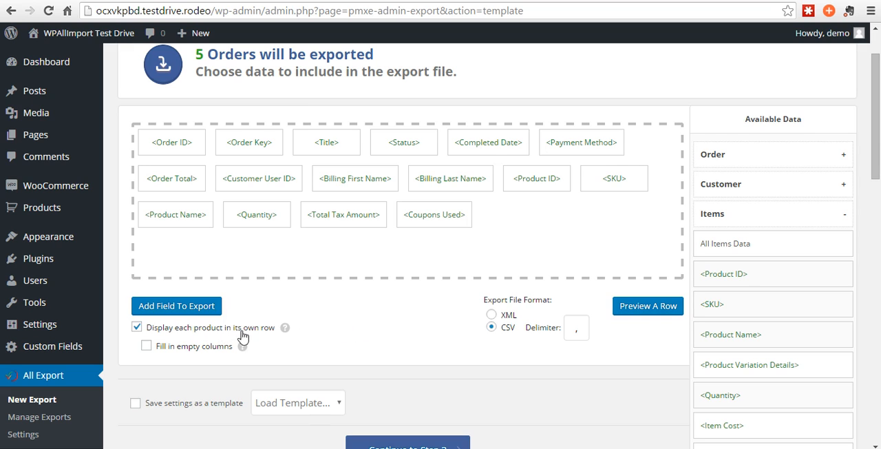
mouse_move(207, 353)
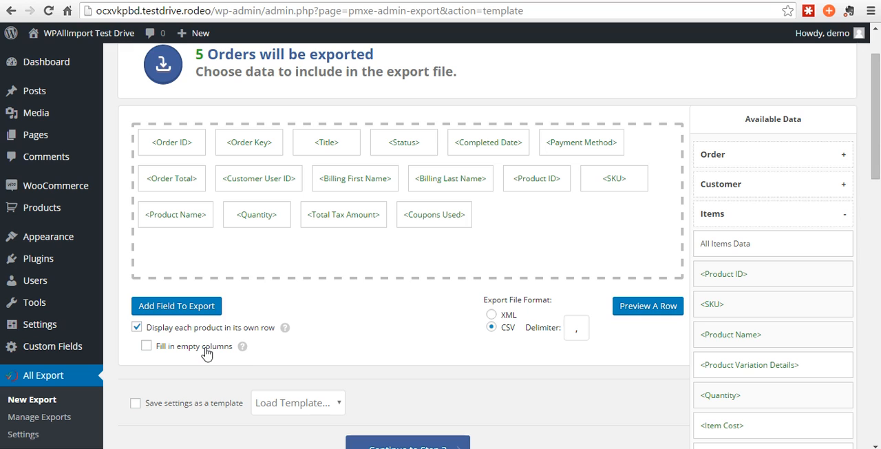
mouse_move(285, 352)
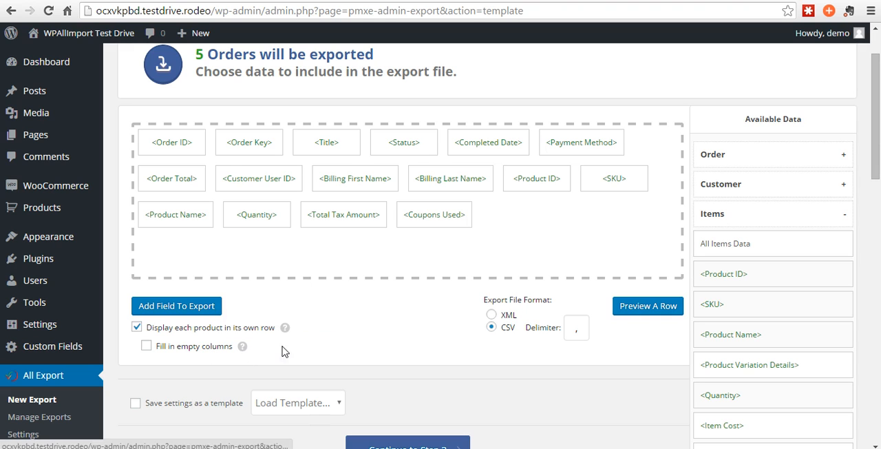
mouse_move(429, 323)
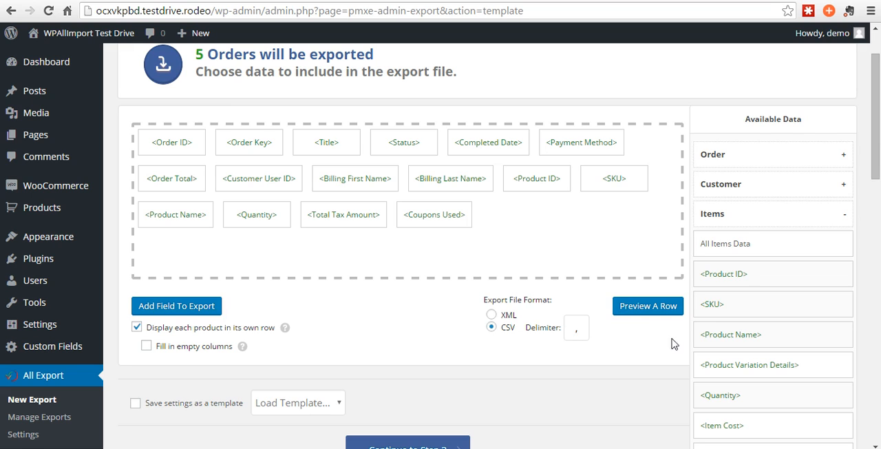
Preview a sample order row in XML and CSV, switching the export file format to CSV
left_click(647, 306)
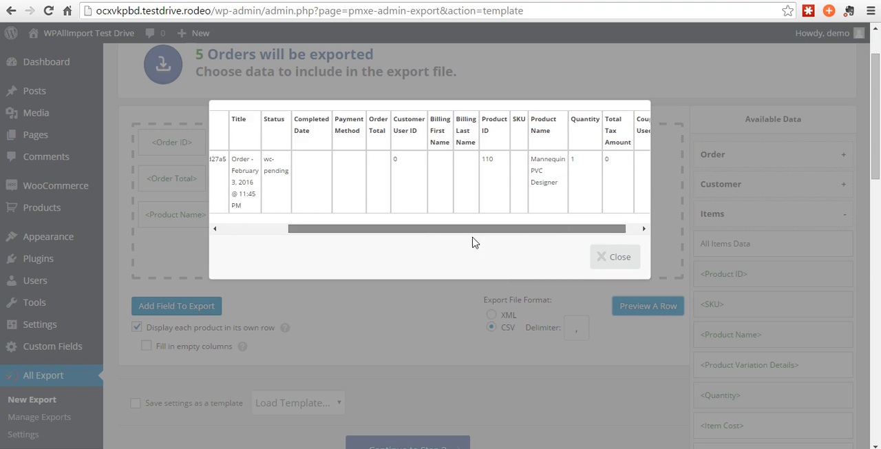
left_click(614, 256)
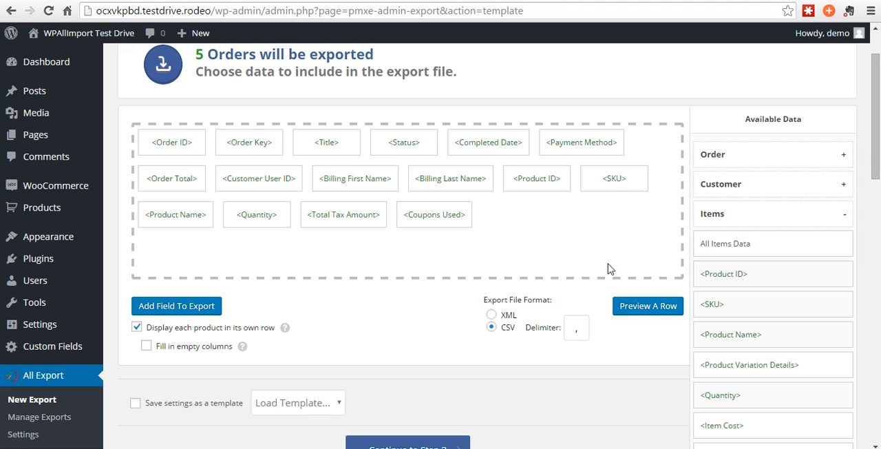
left_click(491, 315)
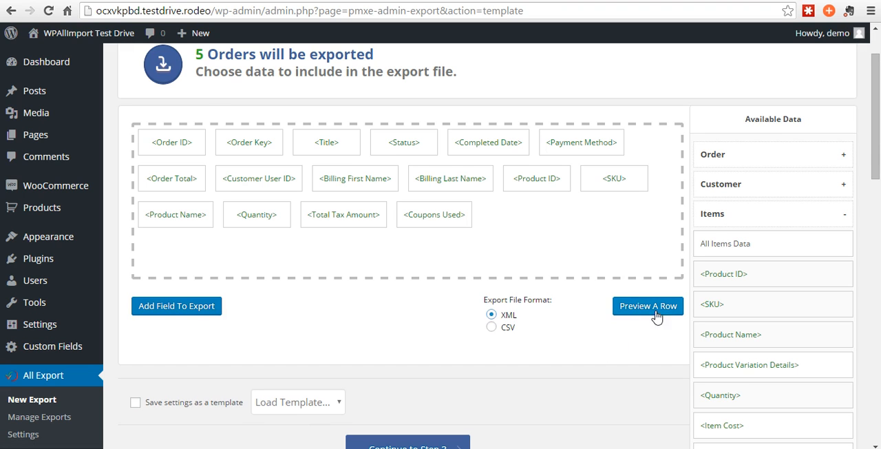
left_click(648, 306)
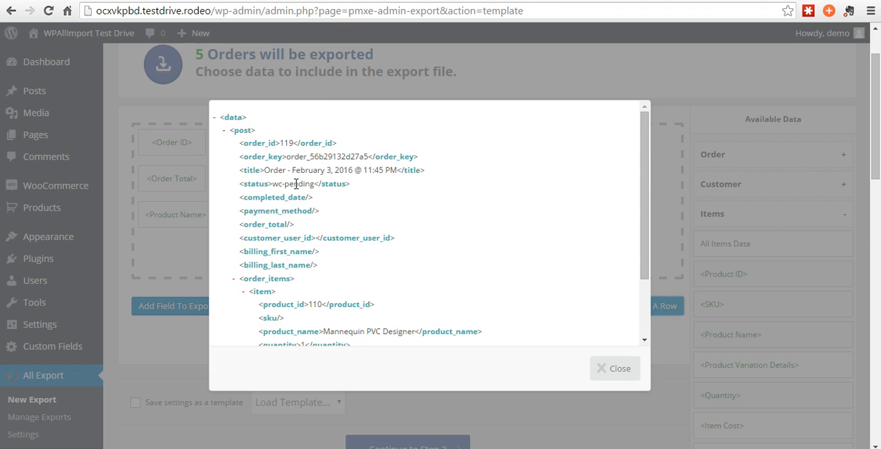
mouse_move(619, 369)
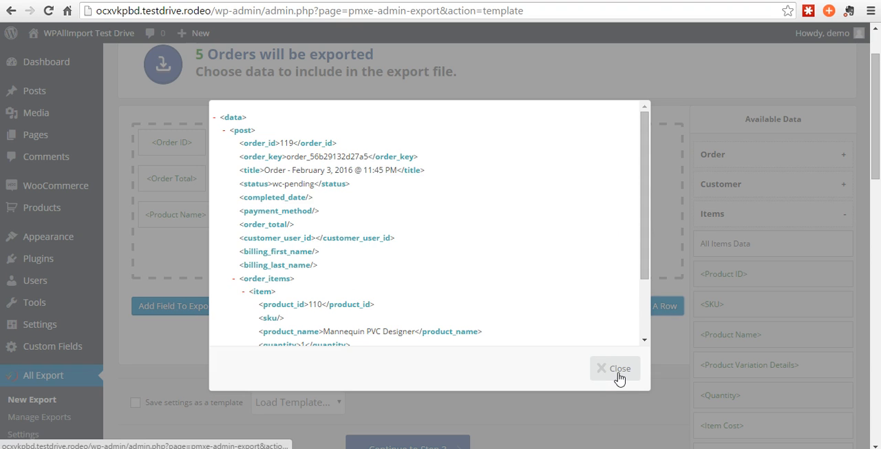
left_click(615, 368)
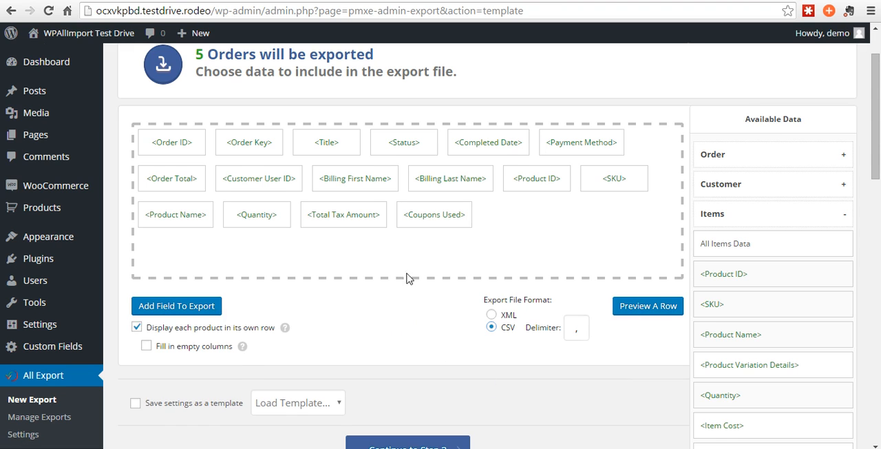
Save the settings as a template named Example Template and continue to Step 3
scroll("down", 3)
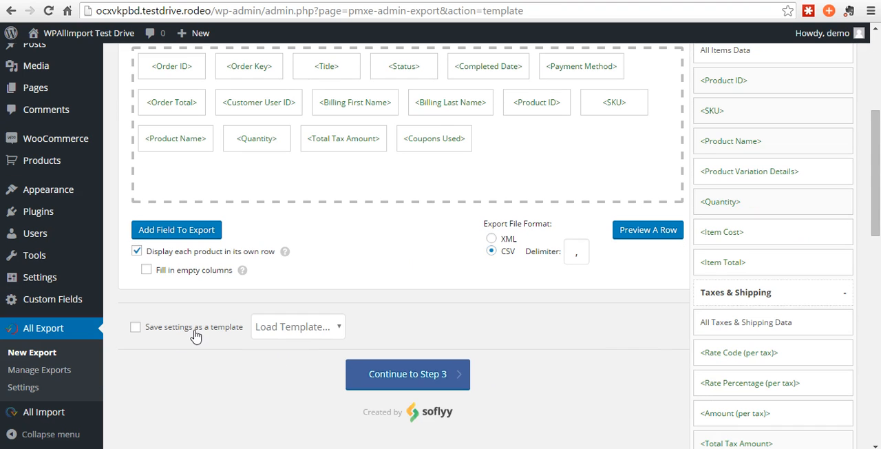
left_click(136, 326)
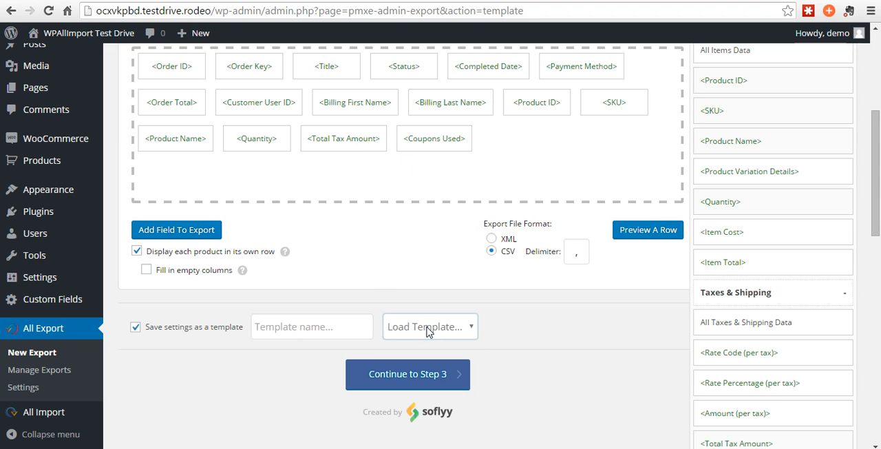
mouse_move(294, 375)
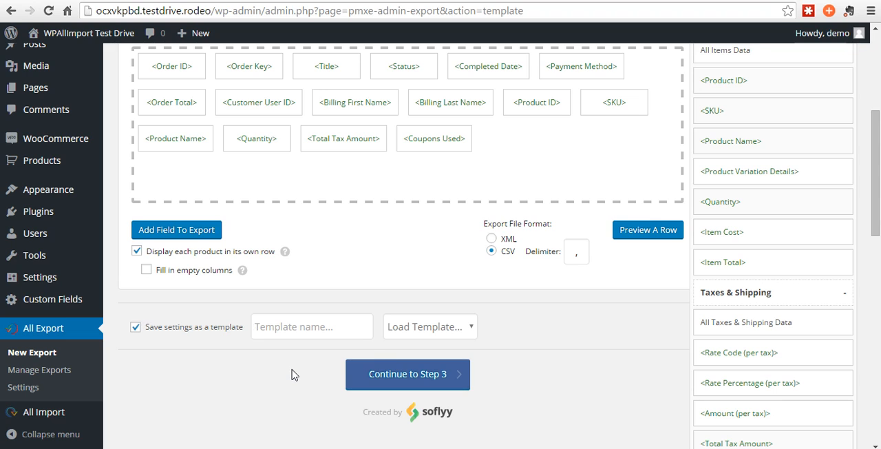
type("Example Template")
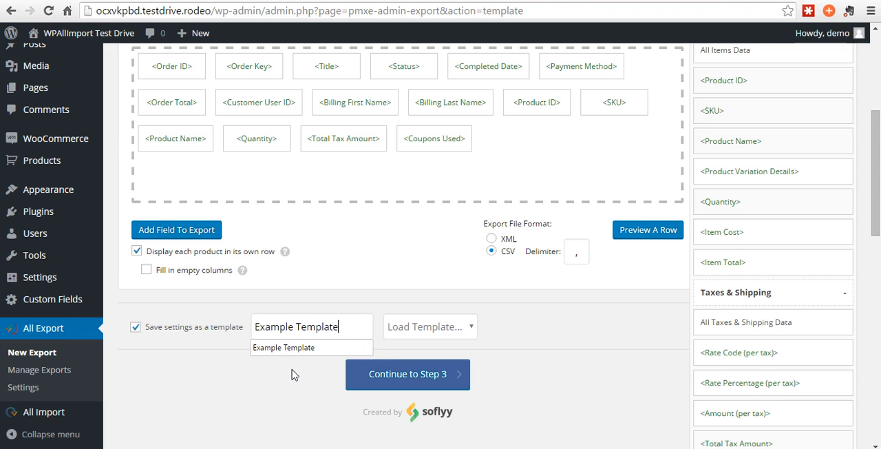
left_click(407, 374)
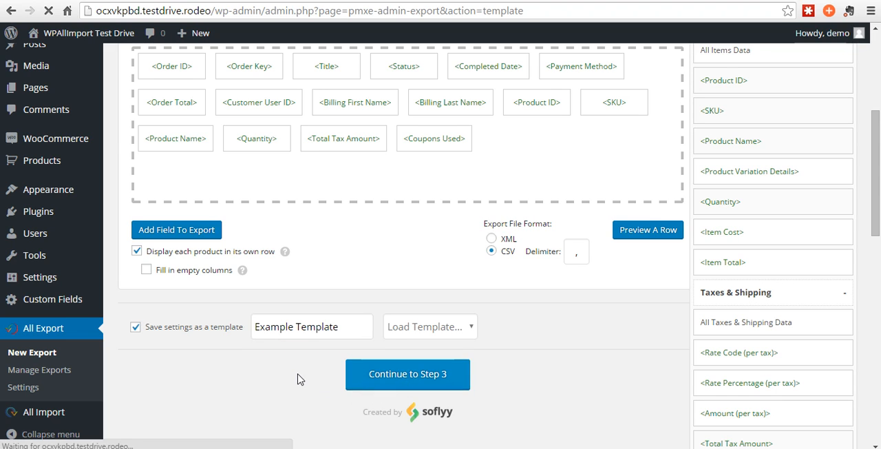
Try and untick 'Only export Orders once', then enable splitting exports at 10000 records per file
left_click(408, 374)
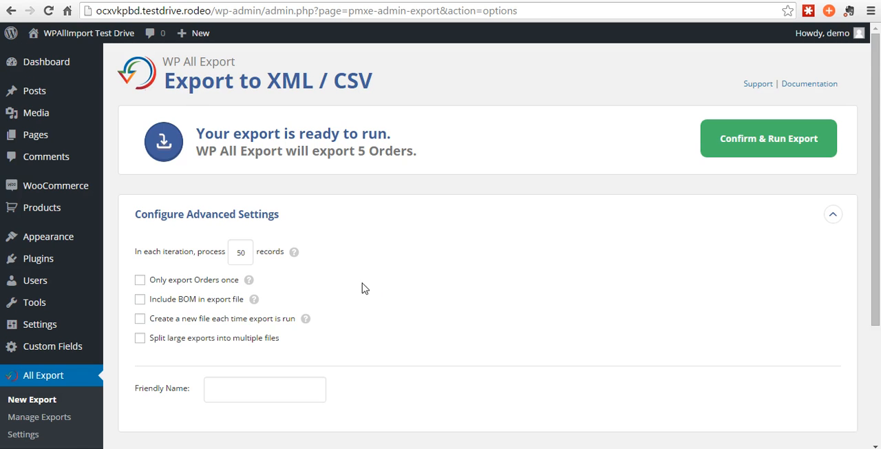
scroll("down", 3)
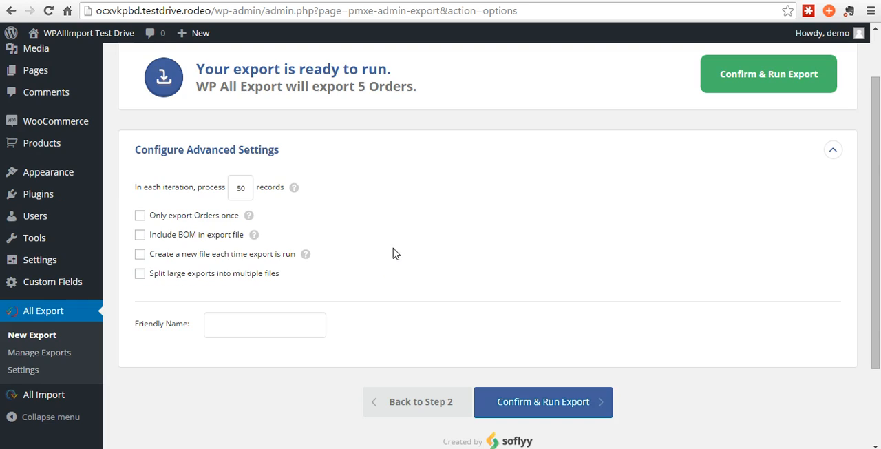
mouse_move(171, 219)
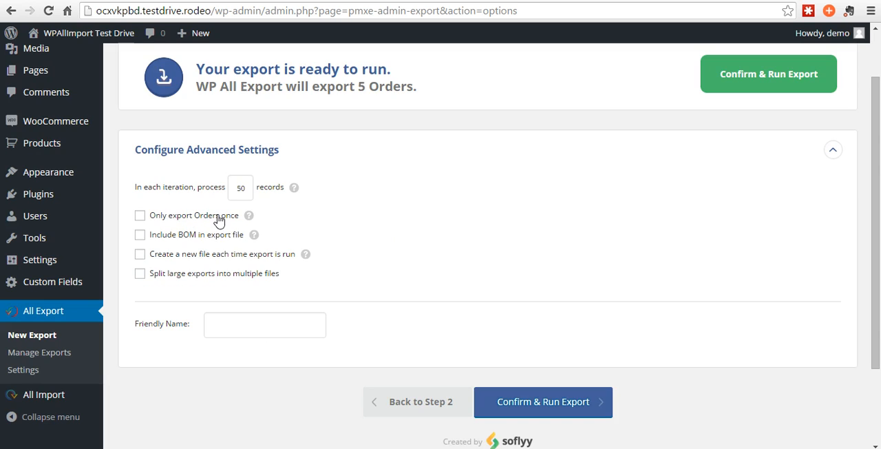
mouse_move(249, 215)
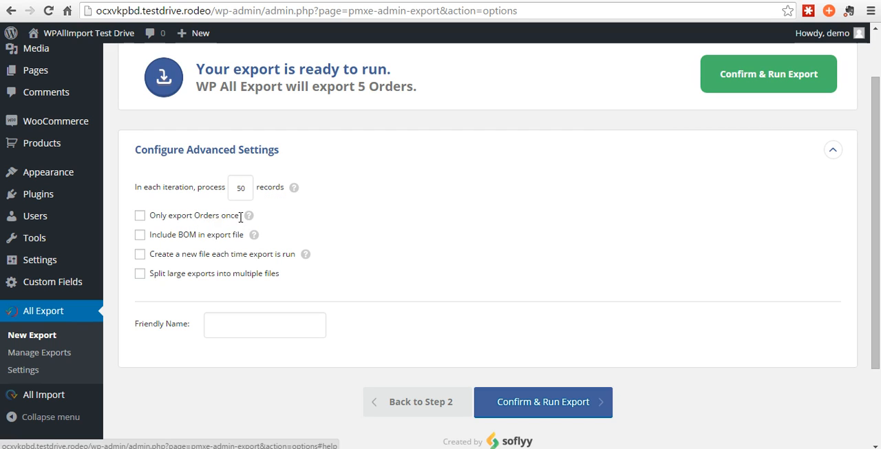
left_click(140, 215)
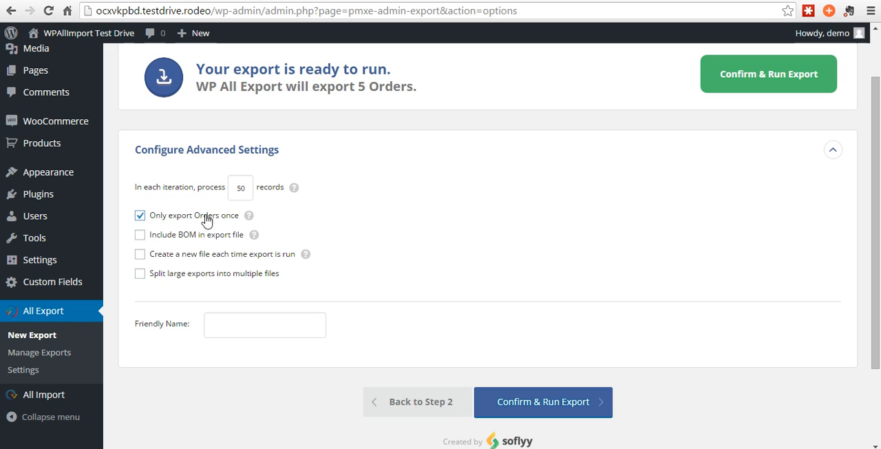
mouse_move(249, 215)
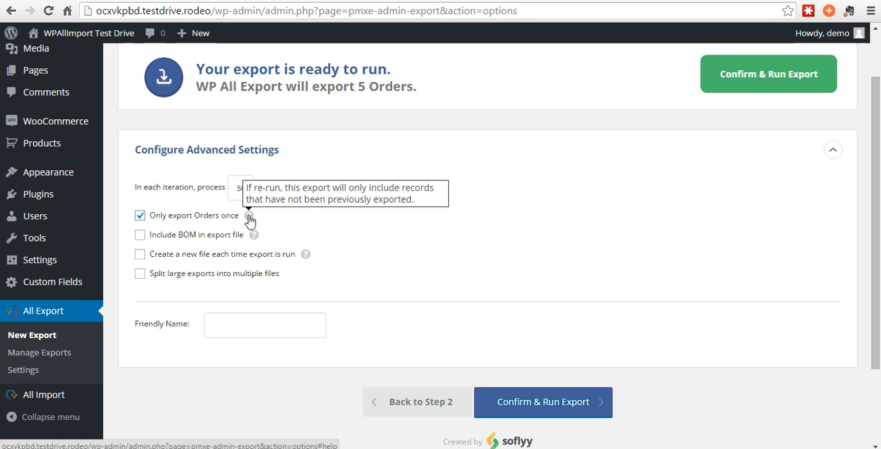
mouse_move(140, 224)
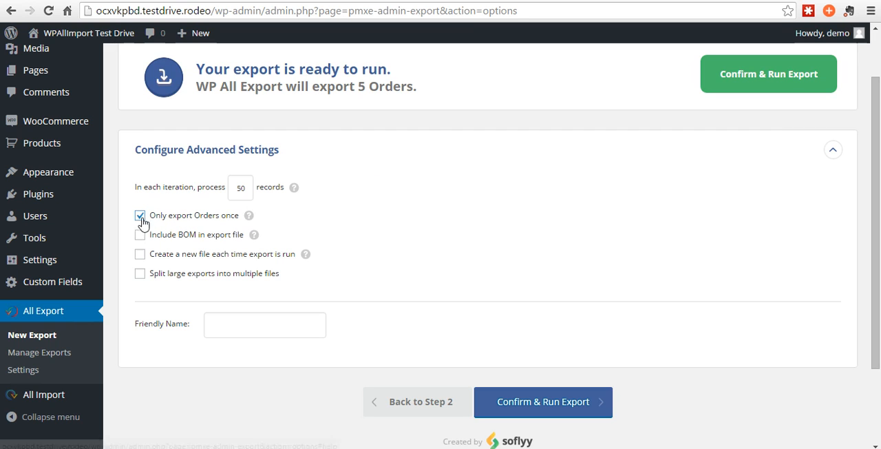
left_click(140, 215)
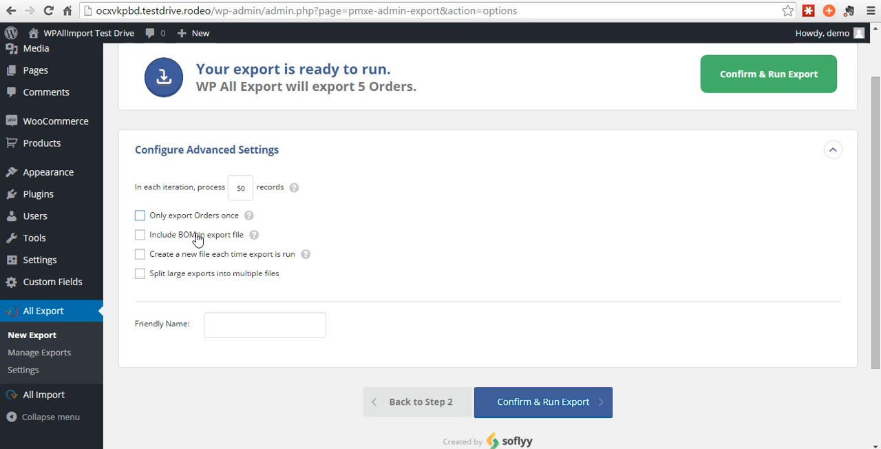
mouse_move(254, 234)
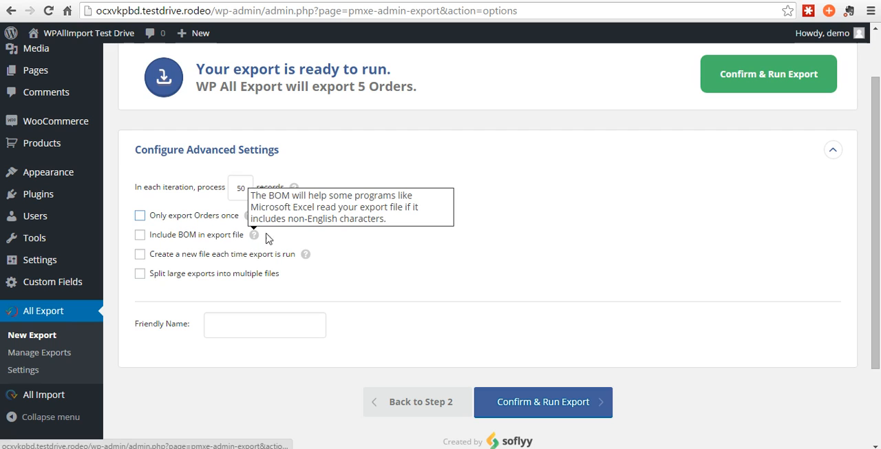
mouse_move(214, 266)
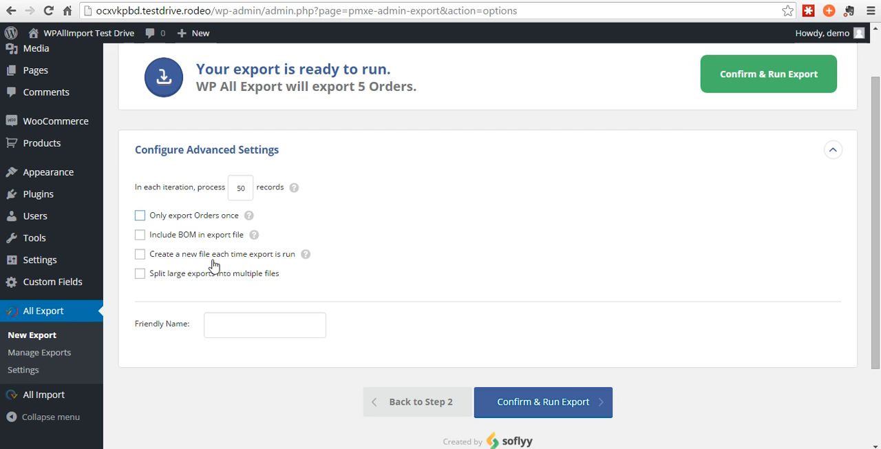
mouse_move(166, 283)
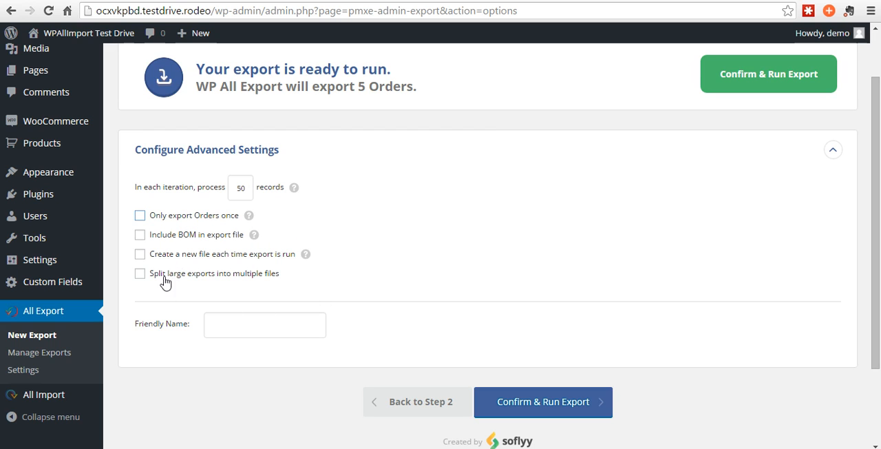
mouse_move(427, 112)
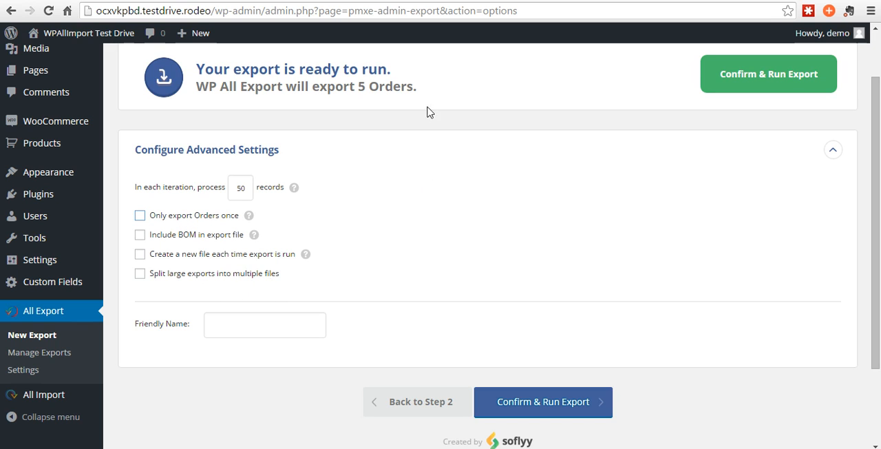
mouse_move(214, 315)
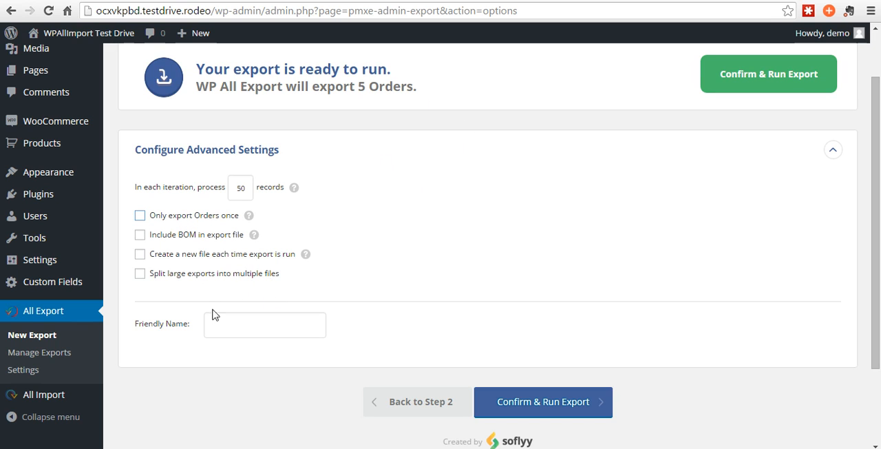
left_click(140, 273)
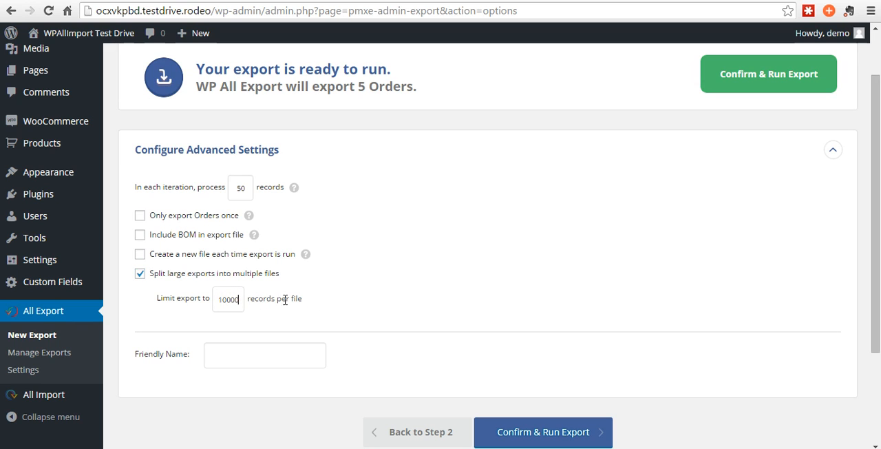
mouse_move(170, 277)
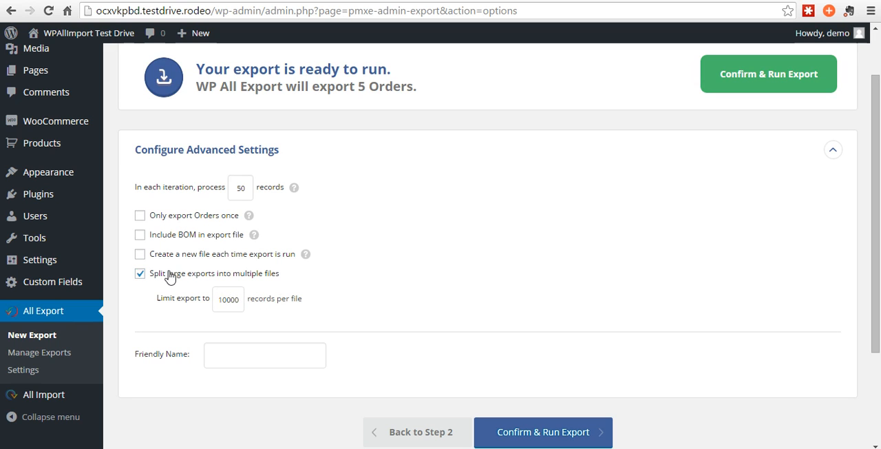
Switch off splitting into multiple files, name the export 'My Friendly Name' and run it
left_click(140, 274)
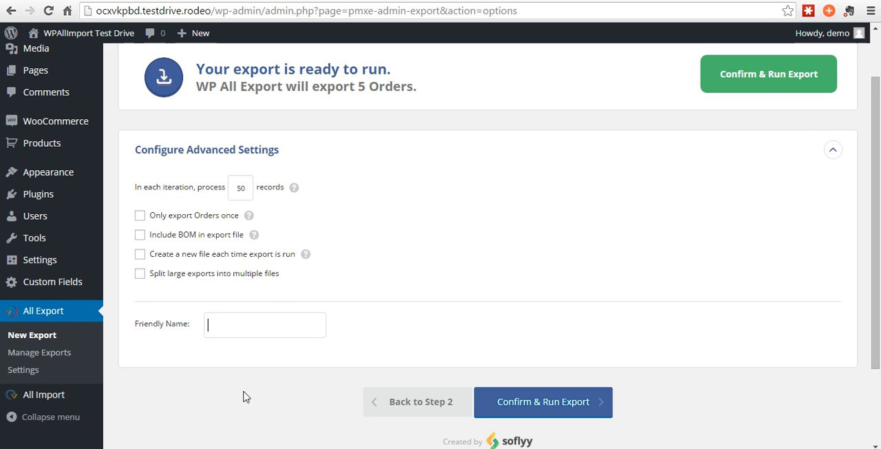
mouse_move(39, 352)
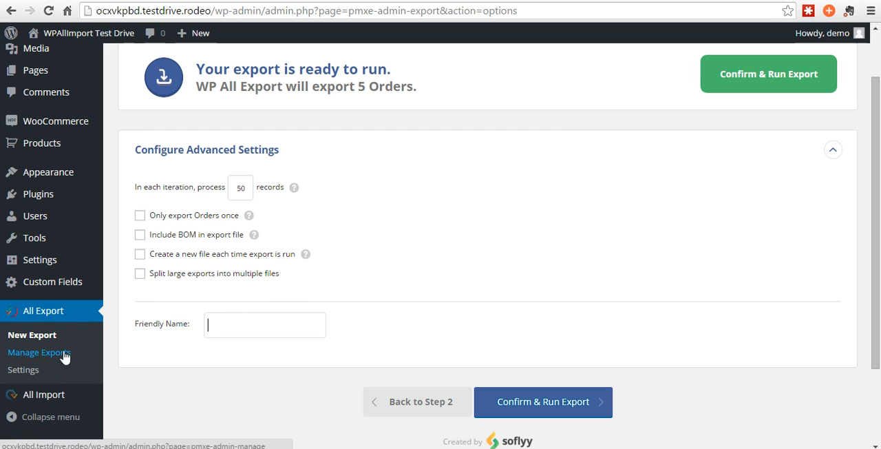
mouse_move(351, 337)
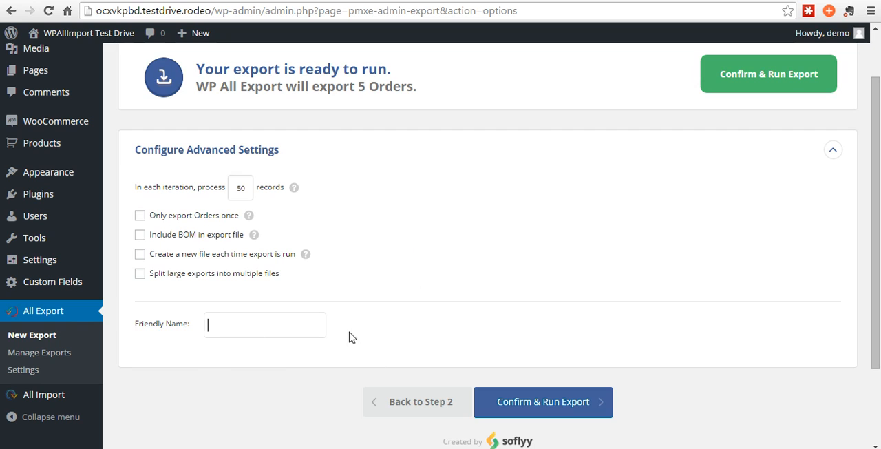
type("M")
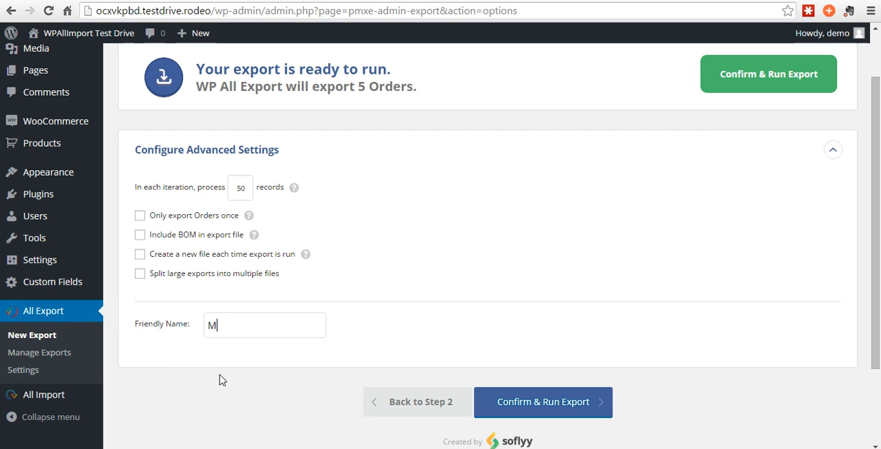
type("y Friendly")
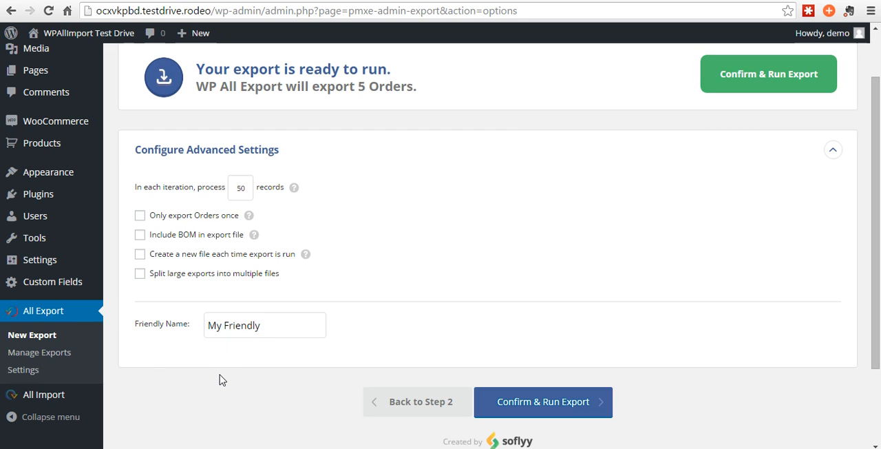
type("Name")
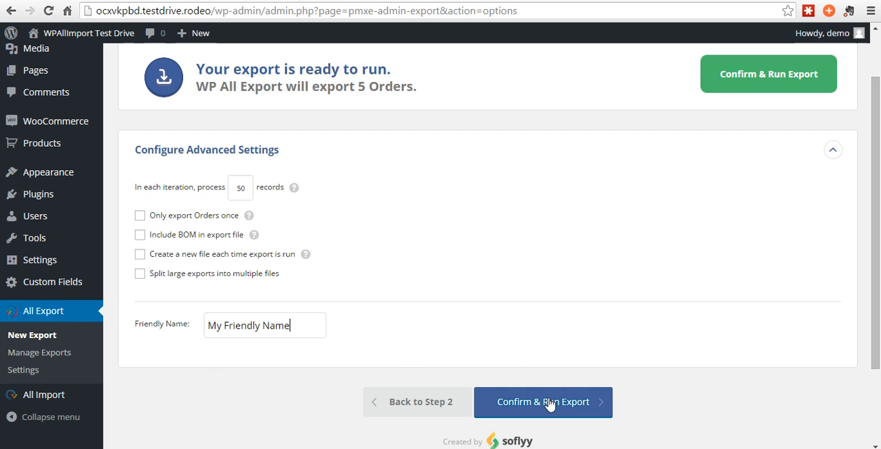
left_click(543, 402)
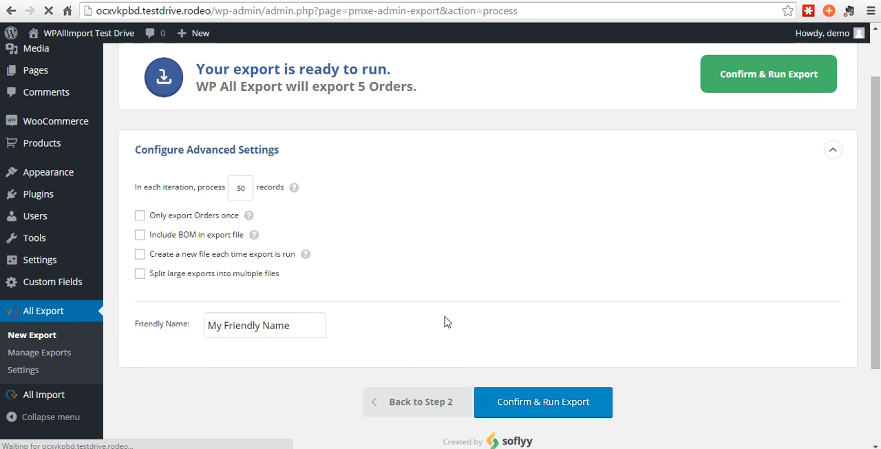
Download the completed 5-order export as CSV and launch the downloaded file
left_click(543, 401)
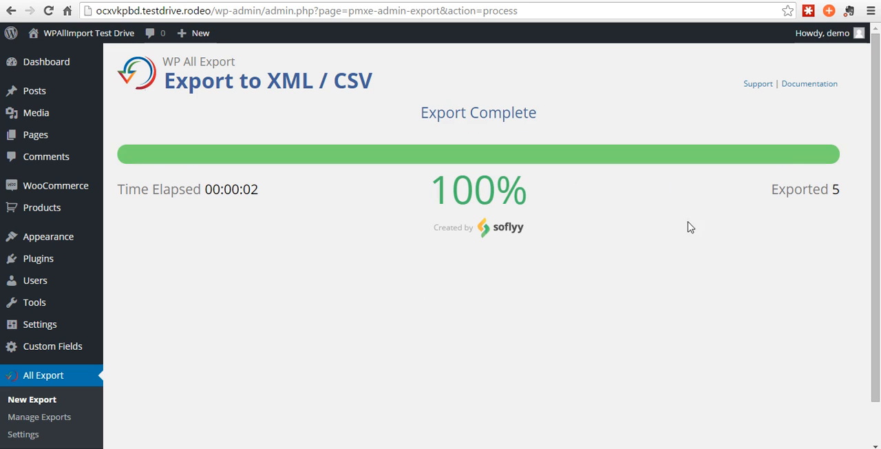
scroll("down", 3)
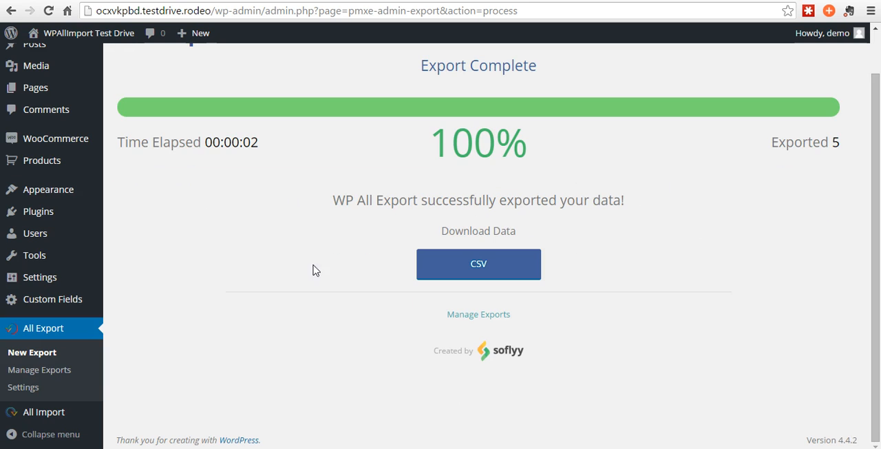
mouse_move(478, 264)
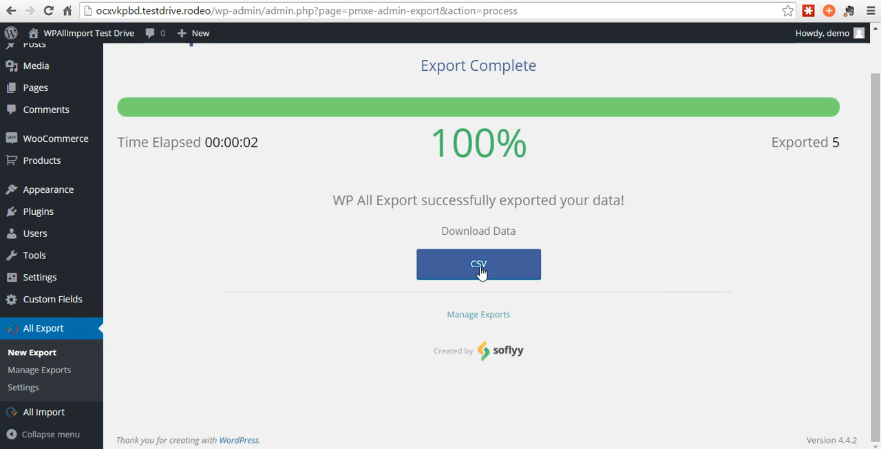
left_click(479, 264)
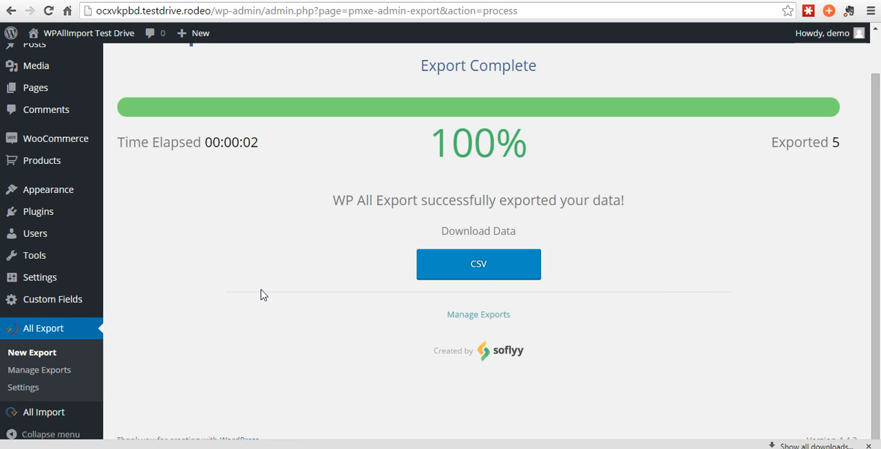
left_click(478, 264)
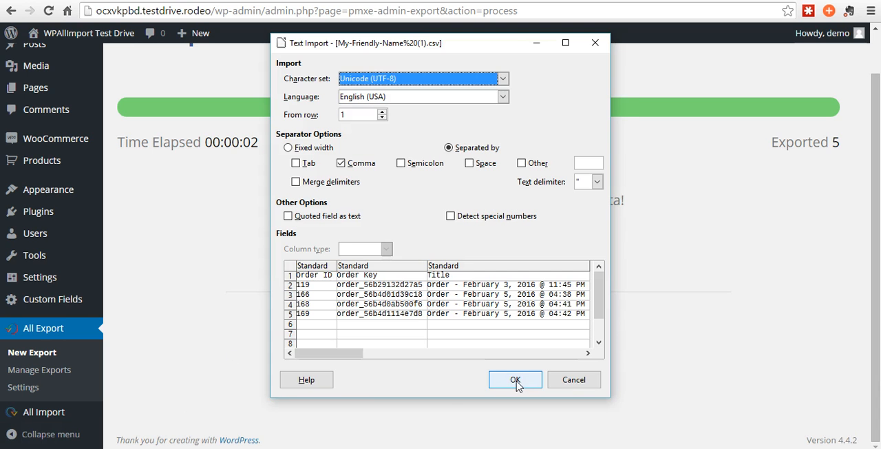
Accept the Text Import settings and review the order rows and columns in the sheet
left_click(515, 379)
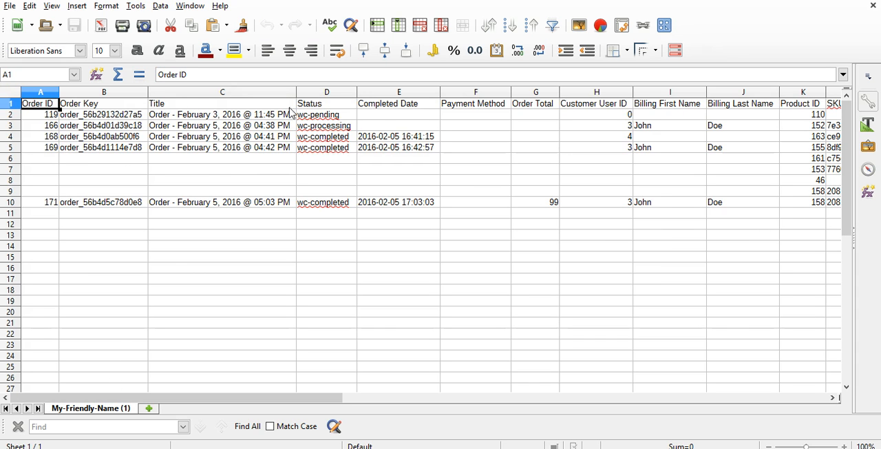
scroll("right", 3)
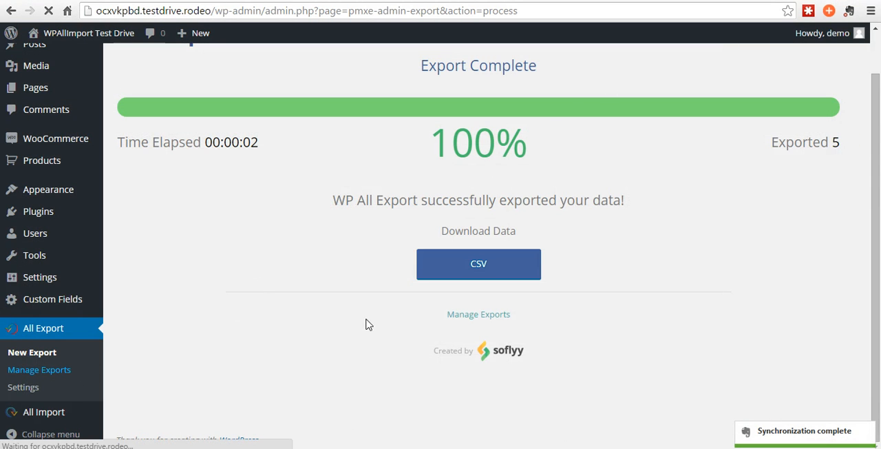
Show Manage Exports listing 'My Friendly Name' with 5 records and download its CSV again
left_click(478, 314)
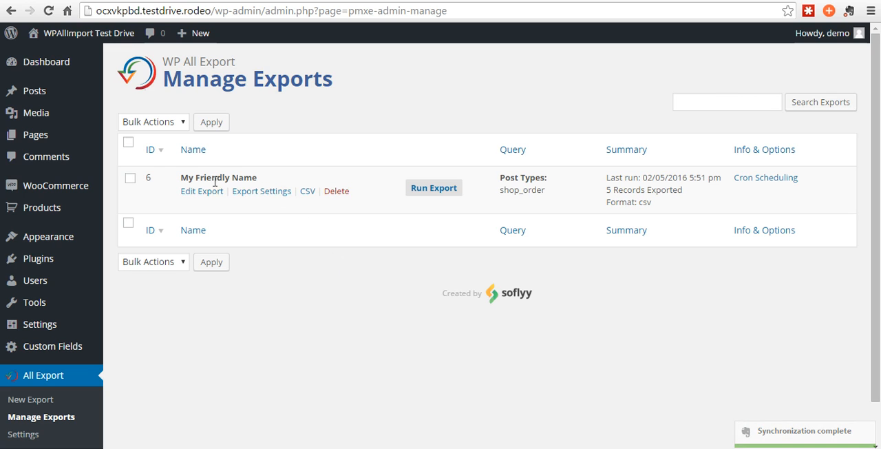
mouse_move(198, 200)
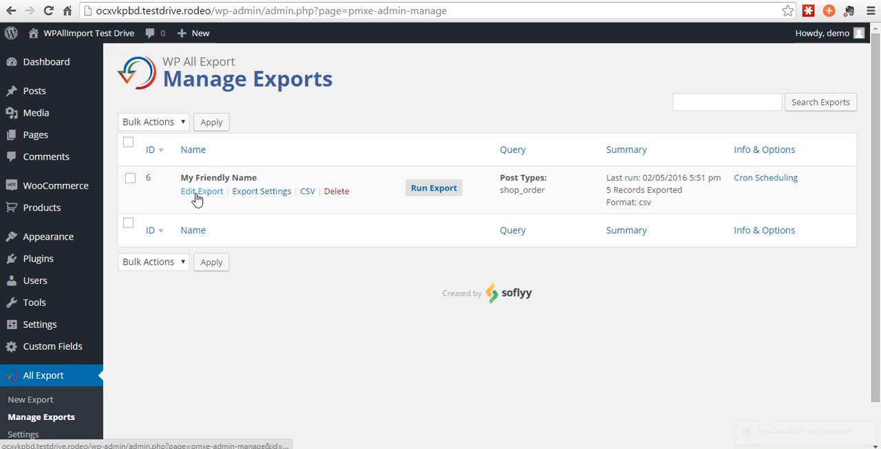
mouse_move(274, 200)
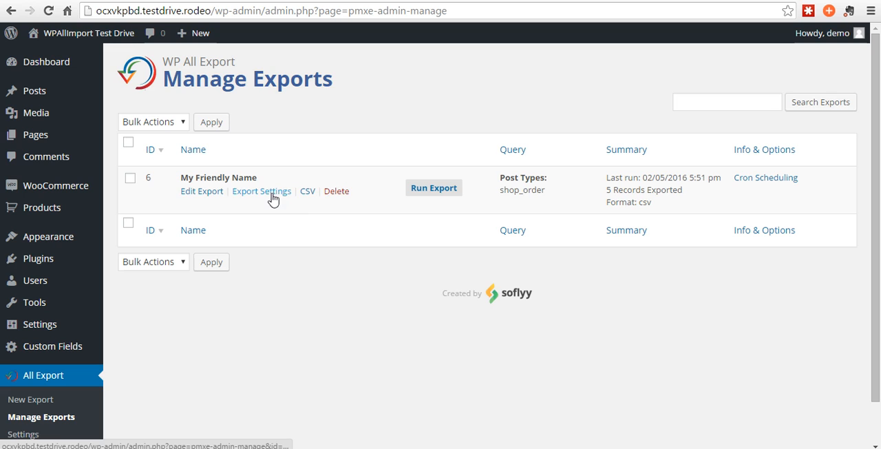
left_click(307, 191)
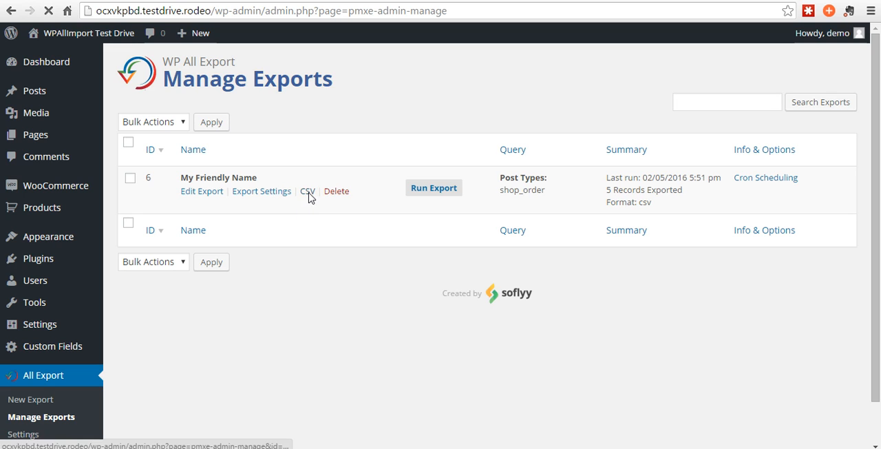
left_click(307, 191)
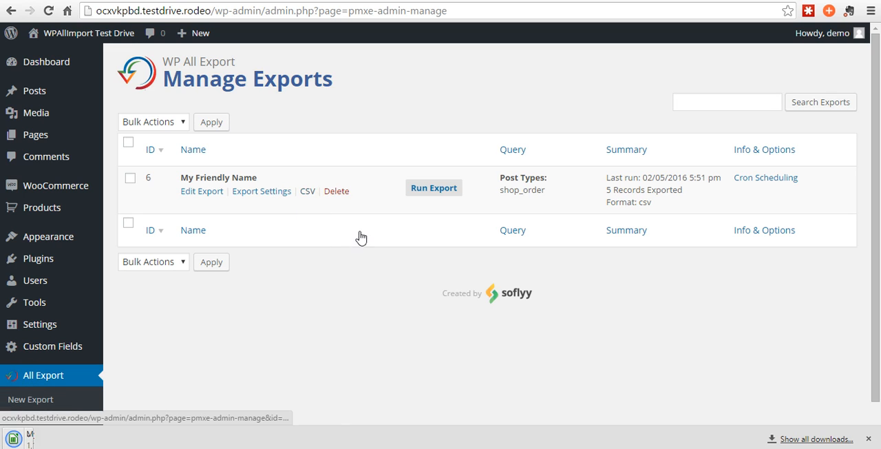
left_click(433, 187)
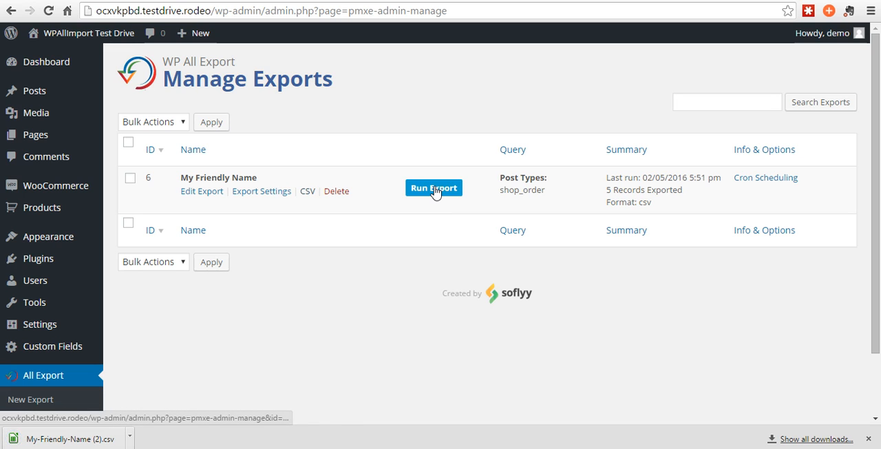
mouse_move(437, 200)
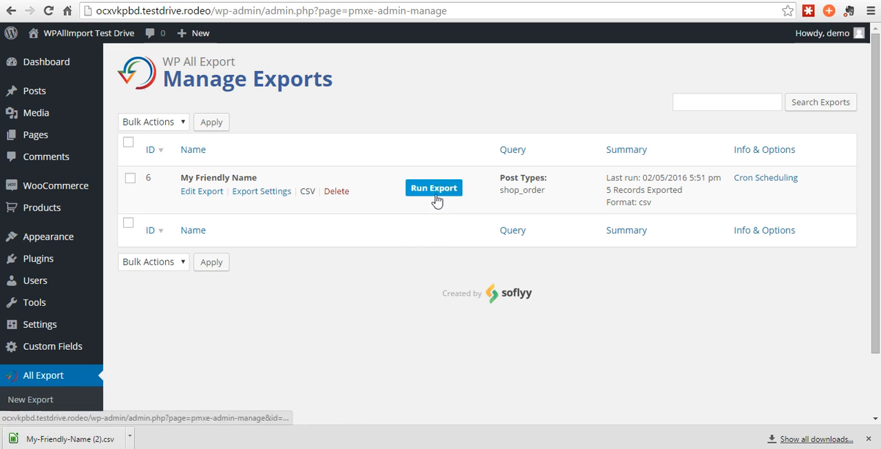
mouse_move(375, 310)
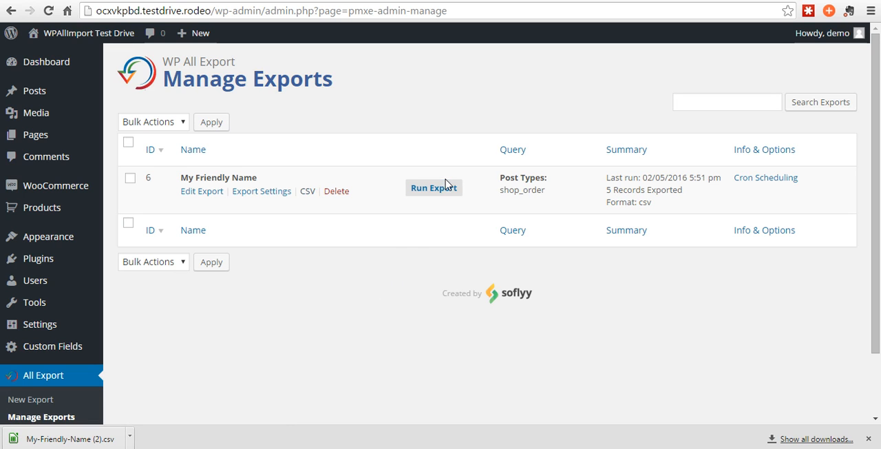
mouse_move(385, 271)
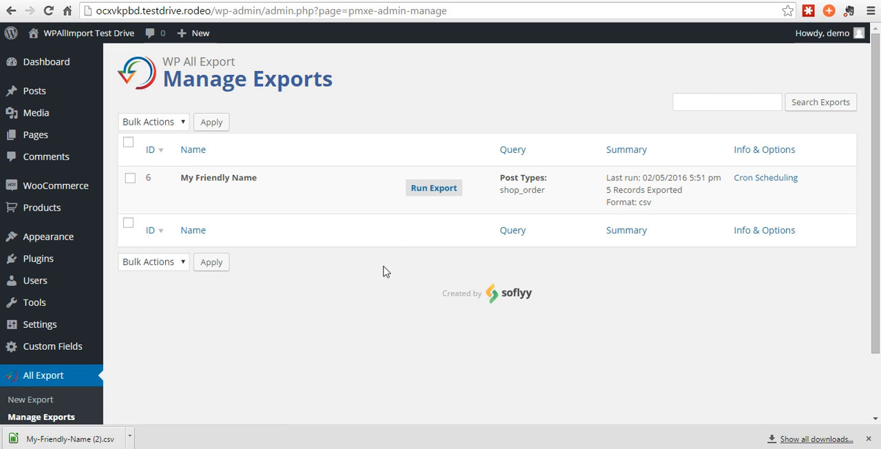